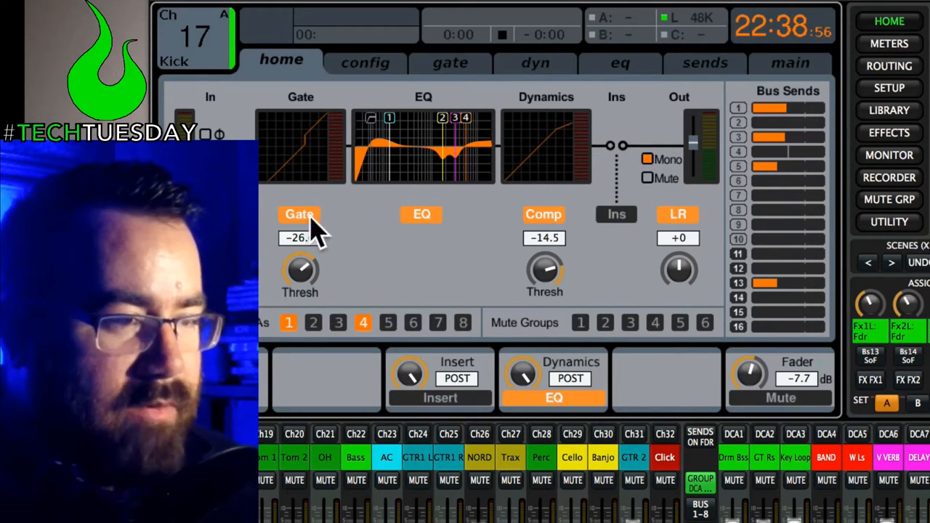
mouse_move(425, 298)
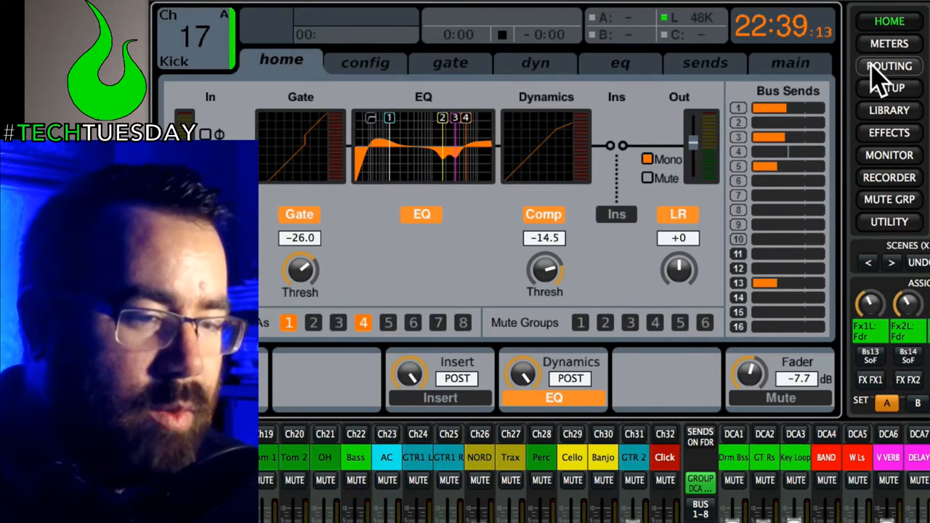
Step: Show Routing's card out page, with card outputs 1–32 fed from Local 1–32
click(889, 66)
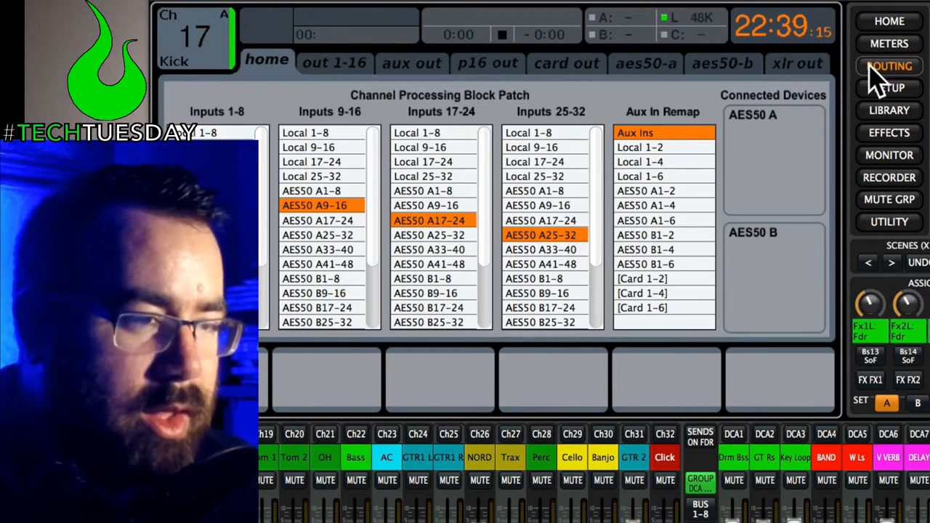
click(890, 65)
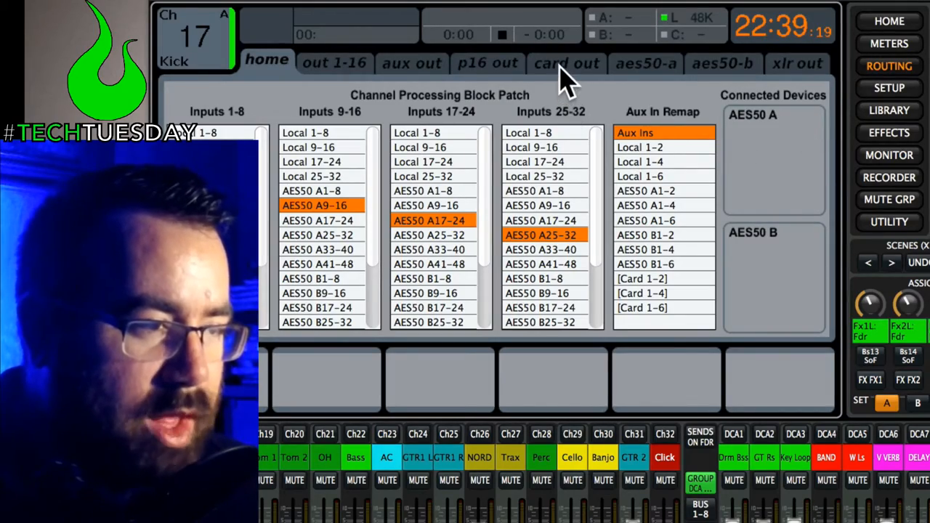
click(566, 63)
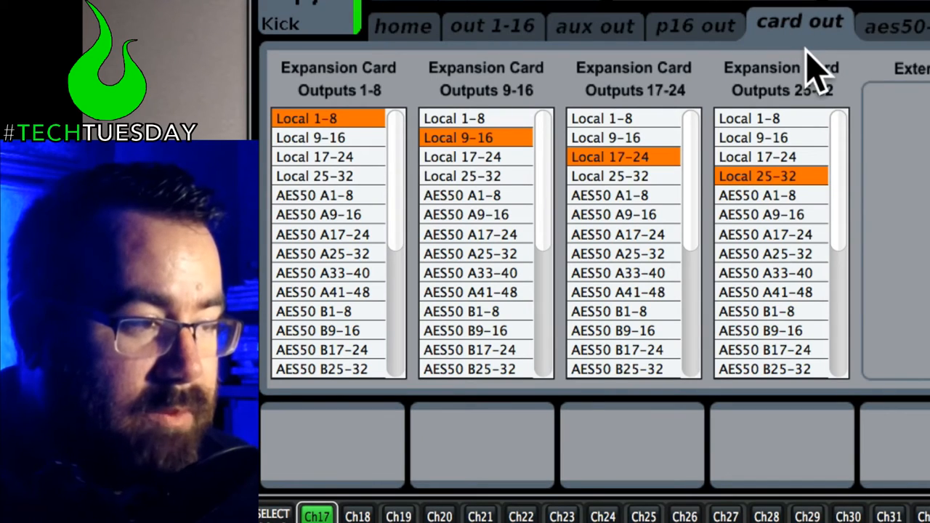
mouse_move(915, 501)
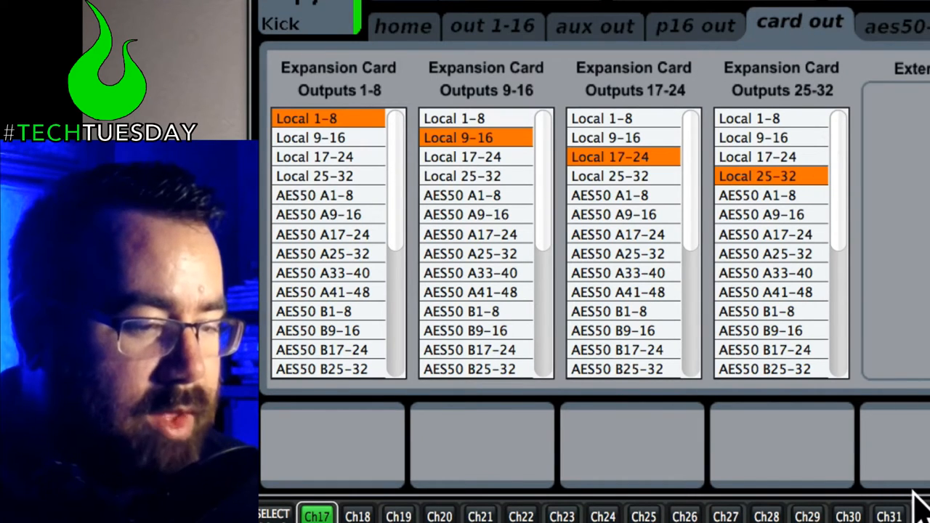
mouse_move(640, 403)
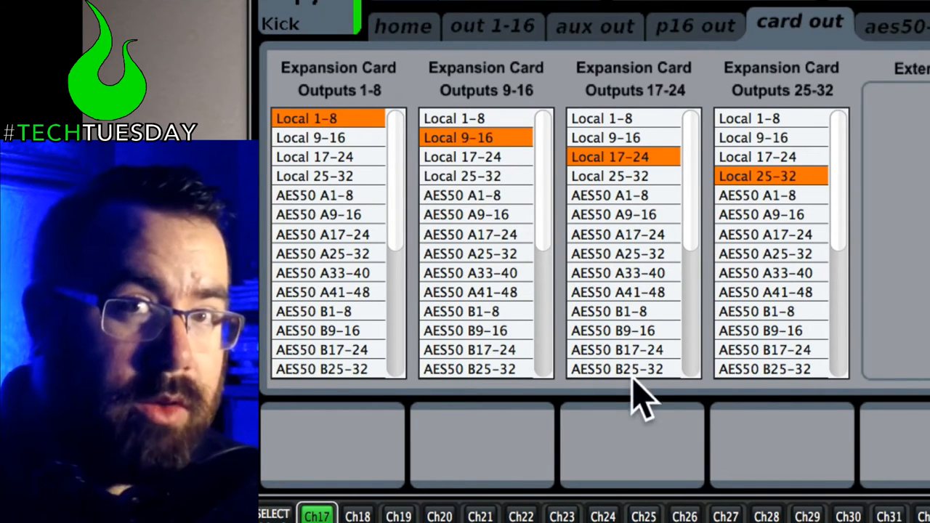
mouse_move(625, 421)
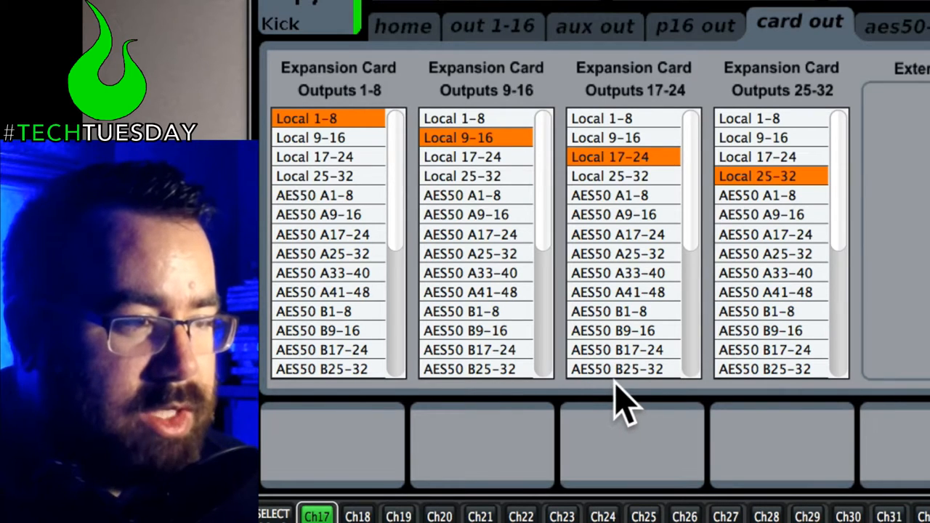
mouse_move(890, 228)
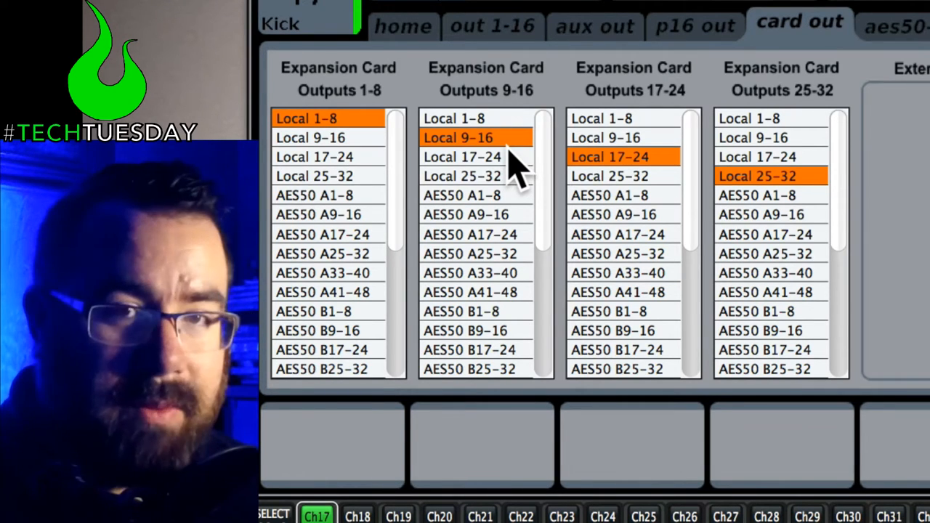
mouse_move(443, 225)
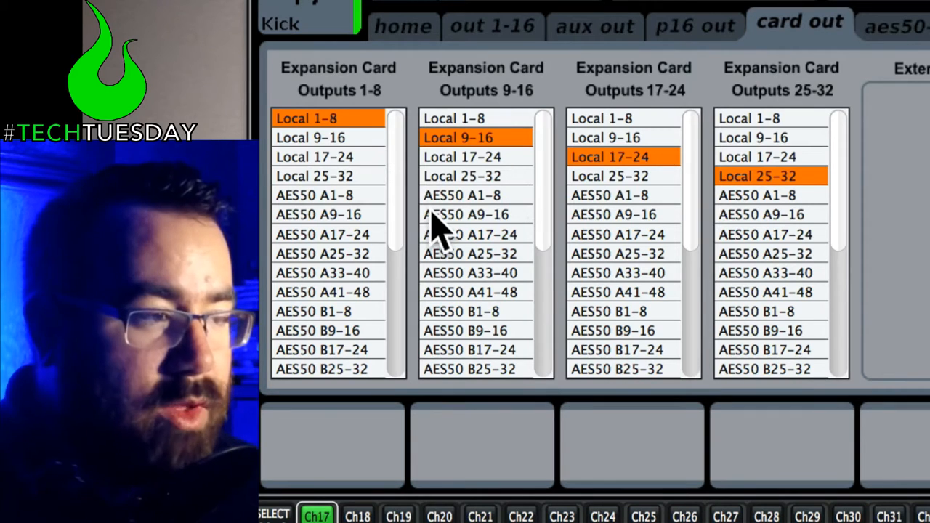
mouse_move(385, 210)
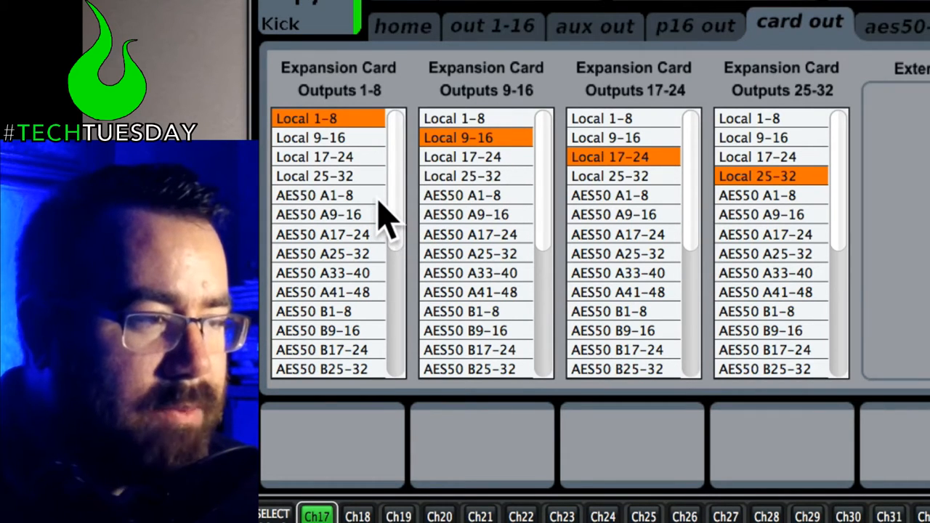
mouse_move(398, 33)
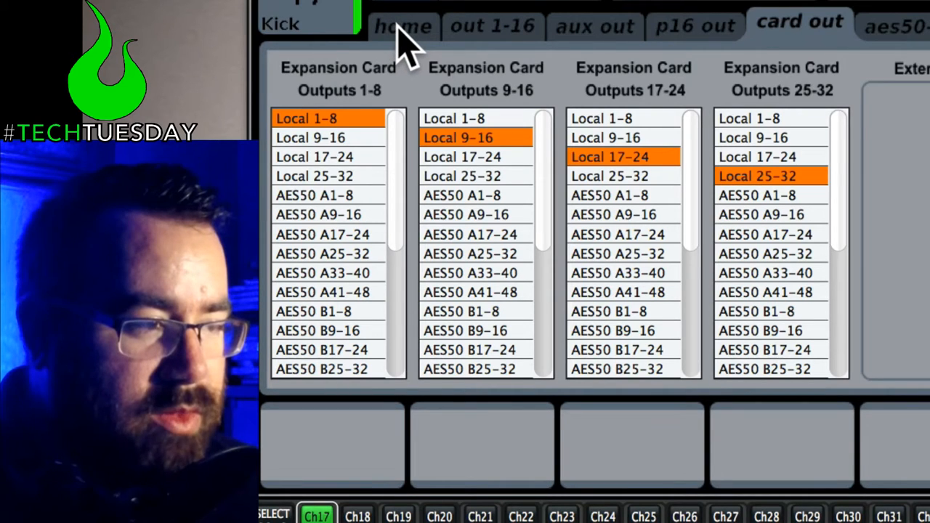
Step: Return to the Routing home page and keep inputs 25–32 on AES50 A25-32
click(403, 24)
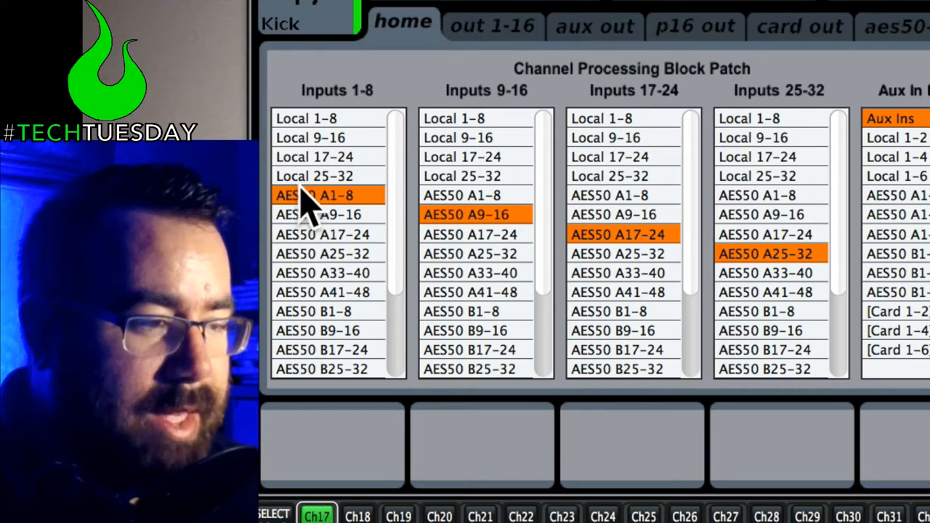
mouse_move(698, 305)
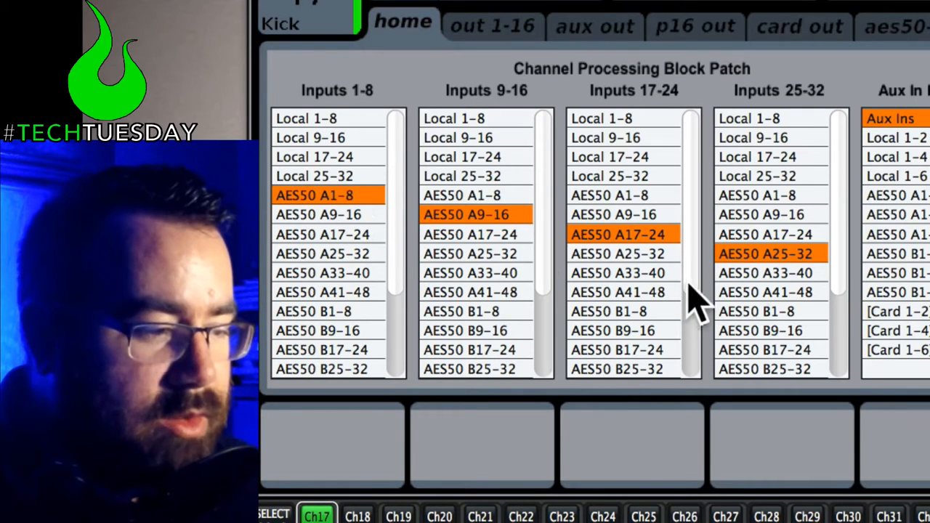
mouse_move(480, 280)
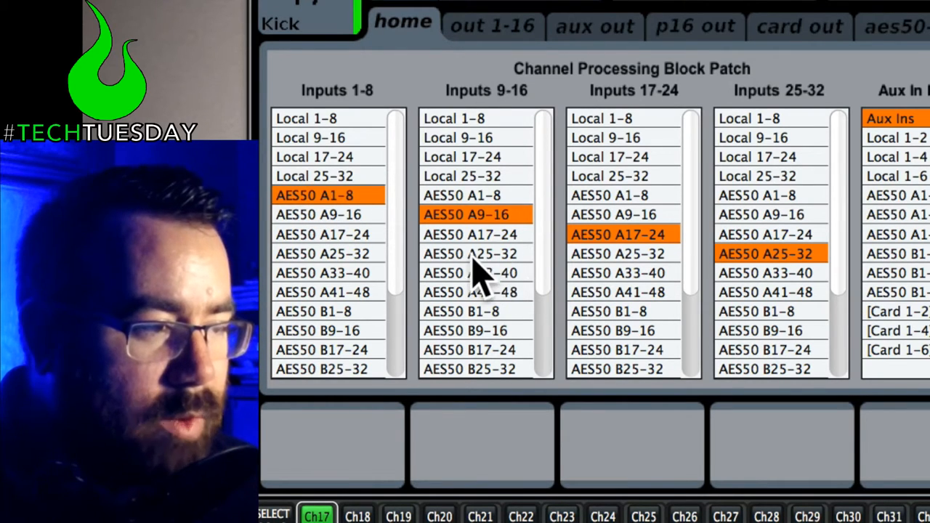
mouse_move(432, 273)
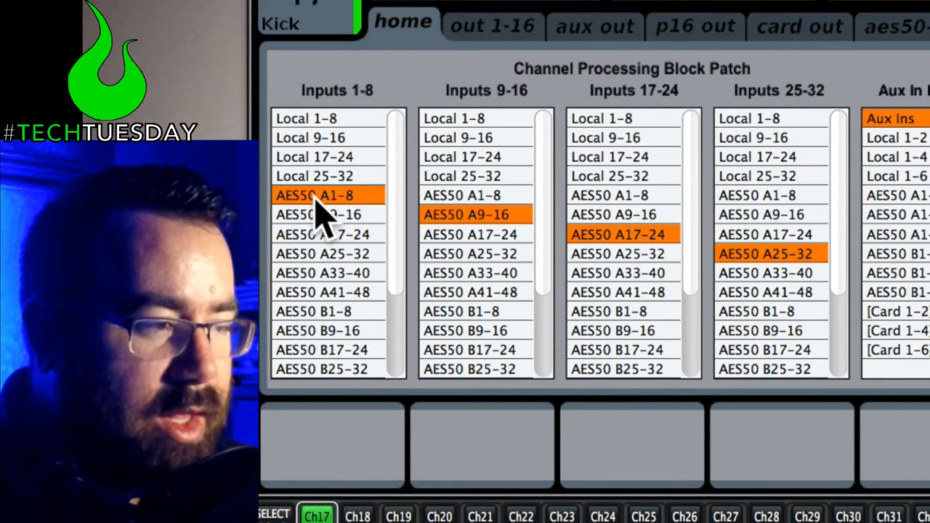
mouse_move(316, 229)
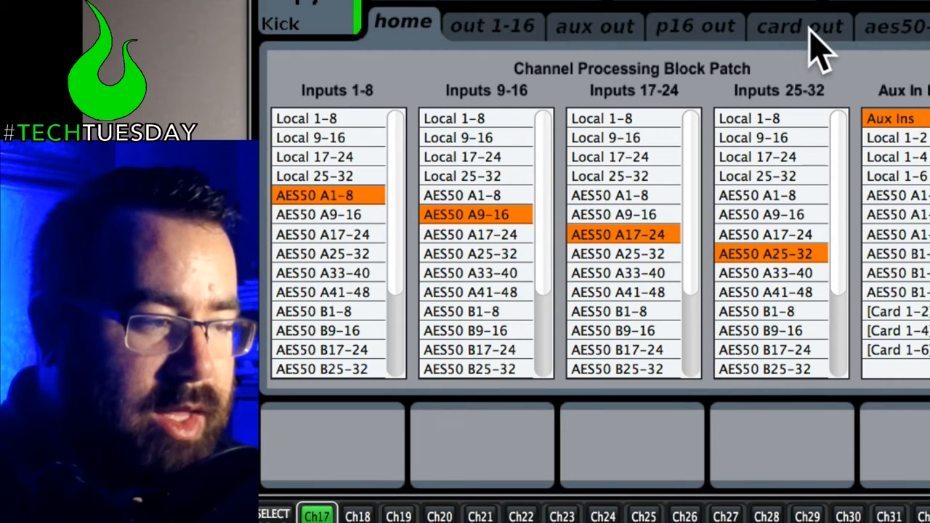
mouse_move(400, 44)
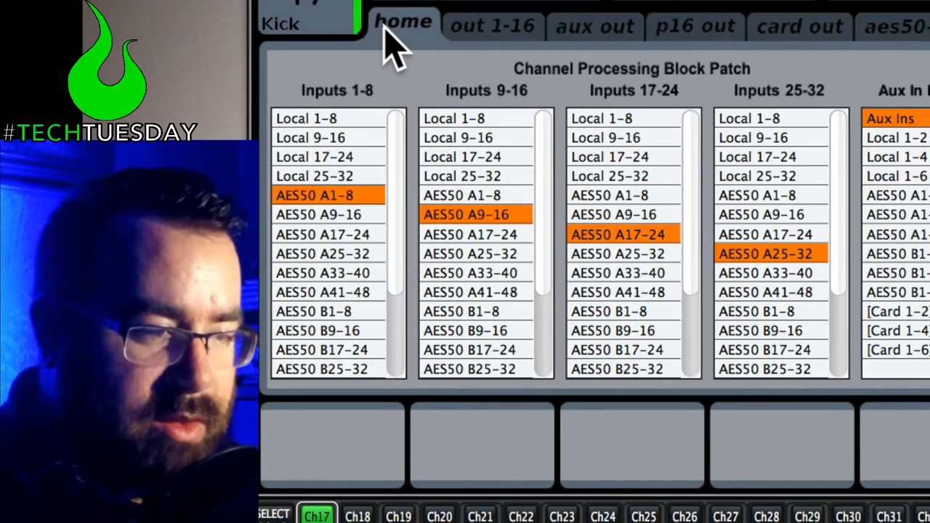
mouse_move(327, 218)
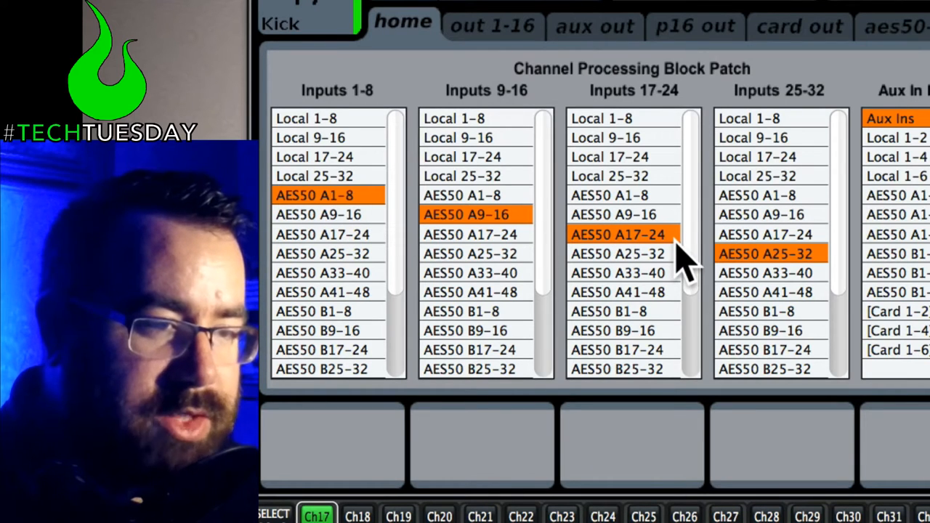
mouse_move(777, 280)
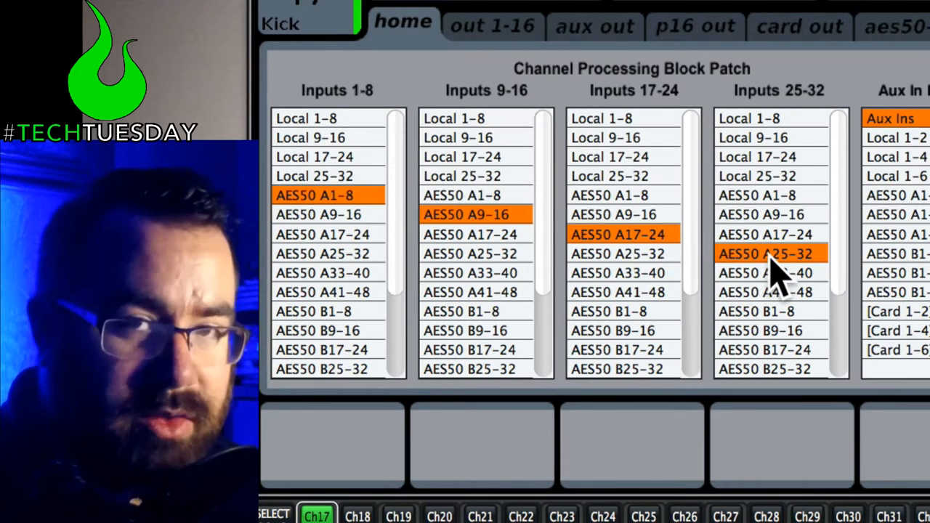
click(766, 253)
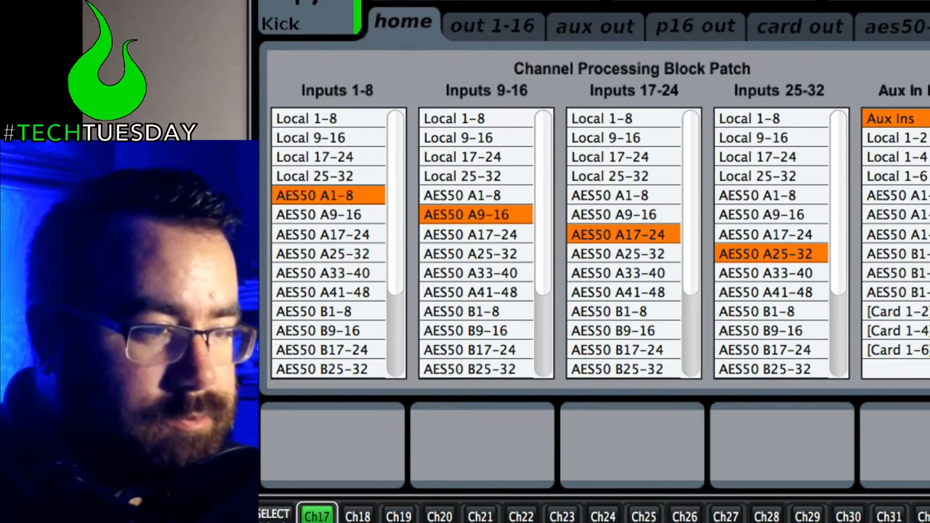
mouse_move(785, 43)
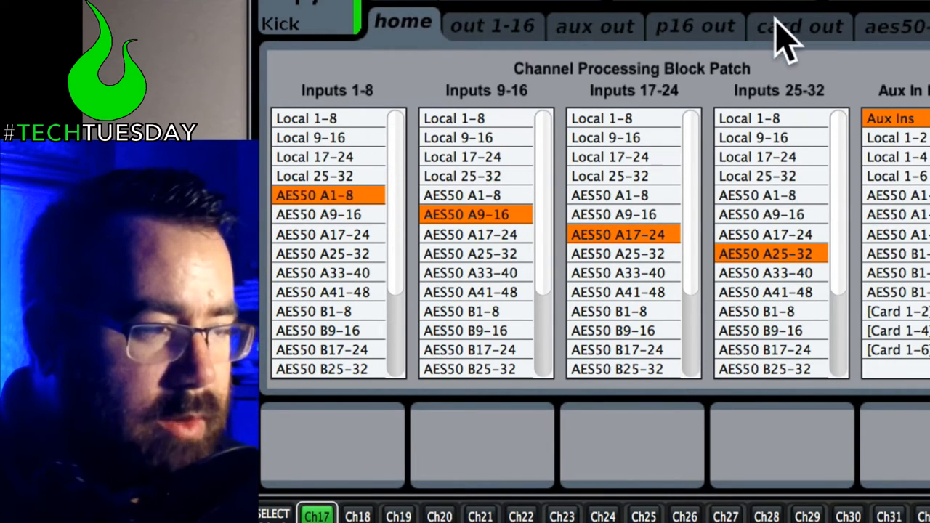
Step: On card out, feed card outputs 17–24 and 25–32 from AES50 A17-24 and A25-32
click(799, 24)
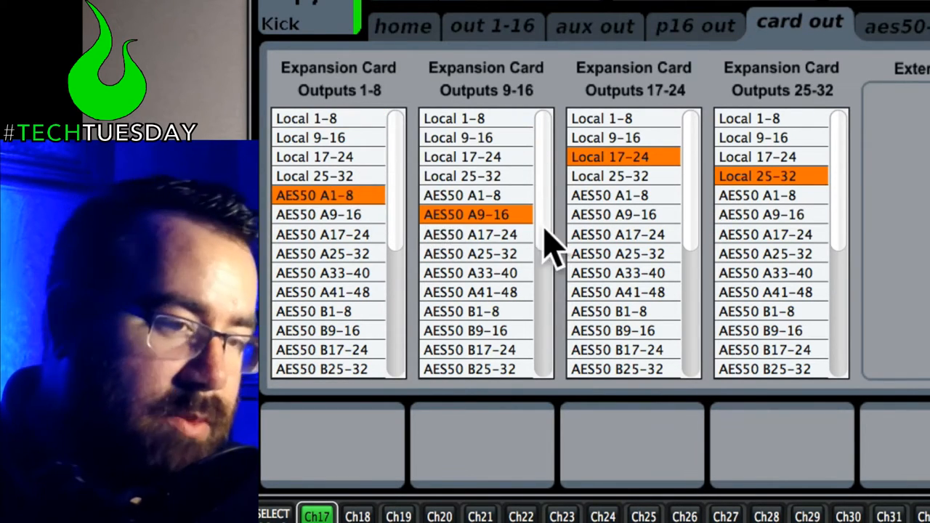
click(618, 234)
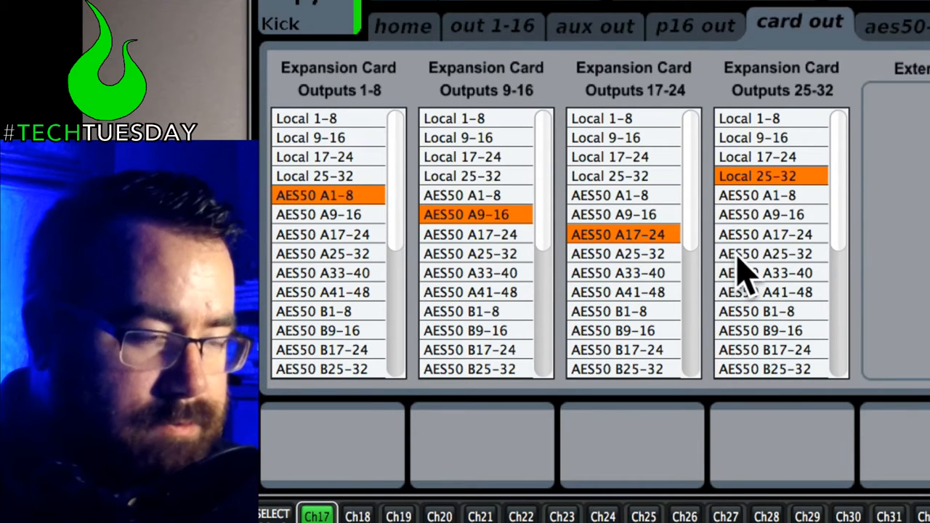
click(765, 254)
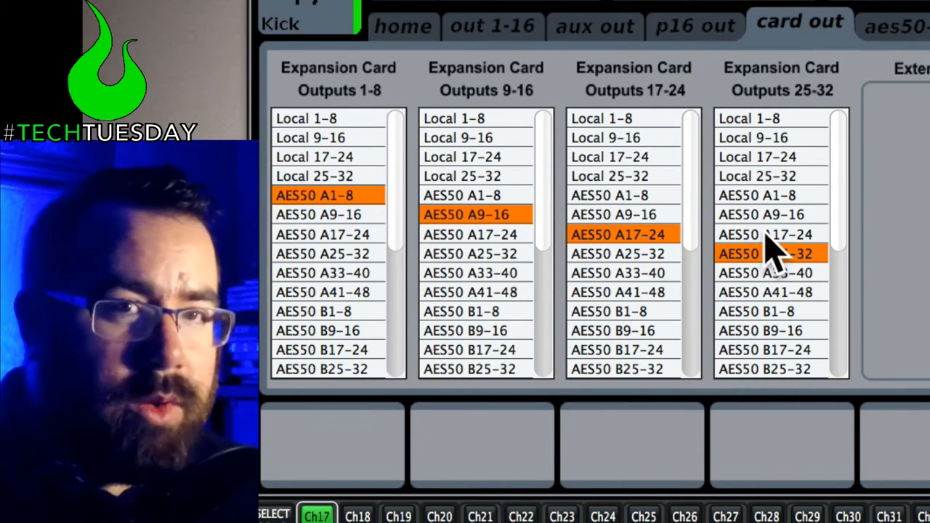
click(766, 252)
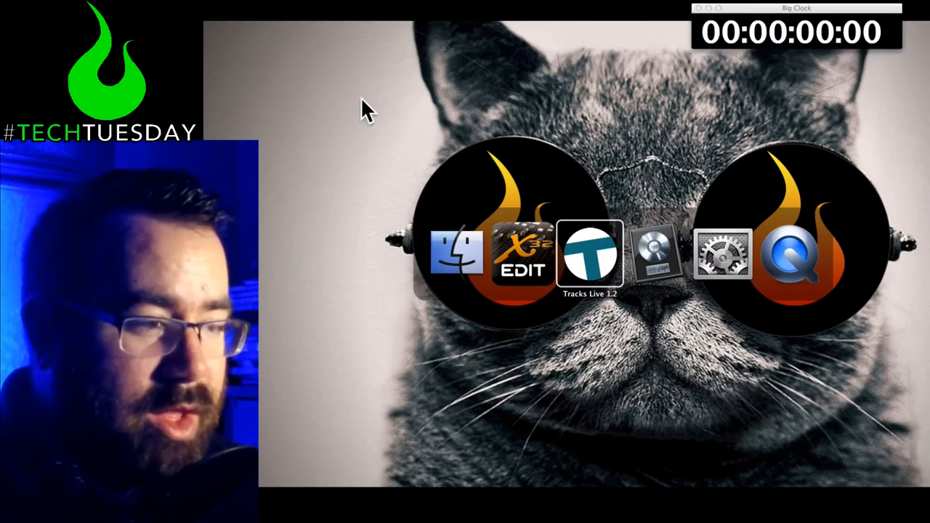
Step: Launch Tracks Live from the Dock to load the Redeemer PM 20160515 session
click(590, 254)
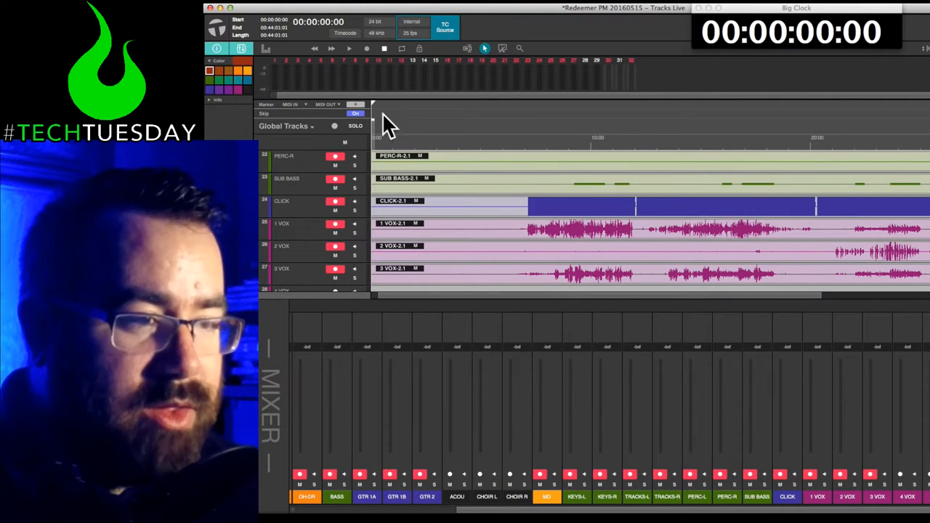
mouse_move(461, 167)
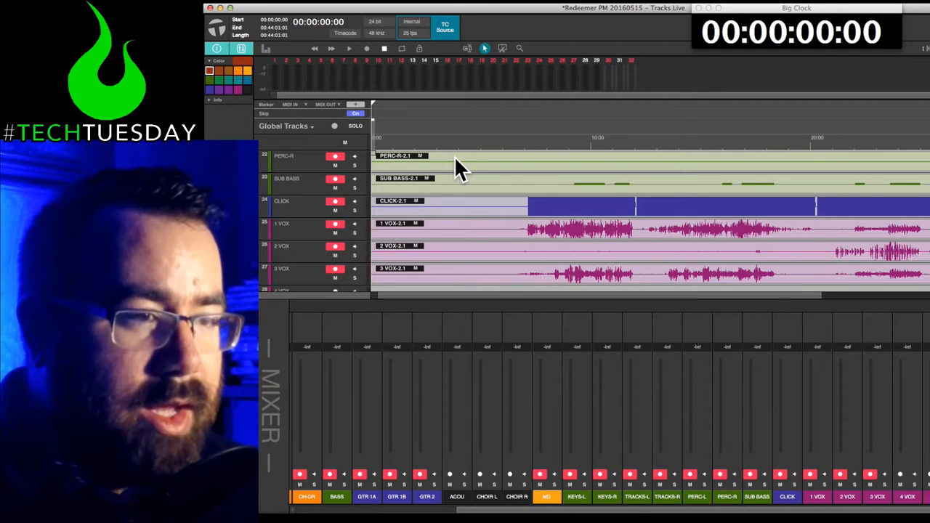
mouse_move(581, 182)
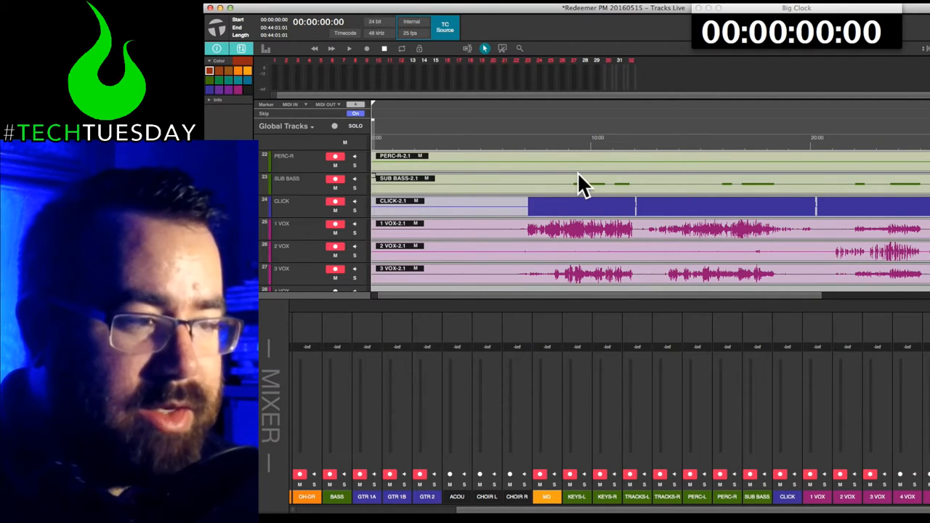
mouse_move(592, 180)
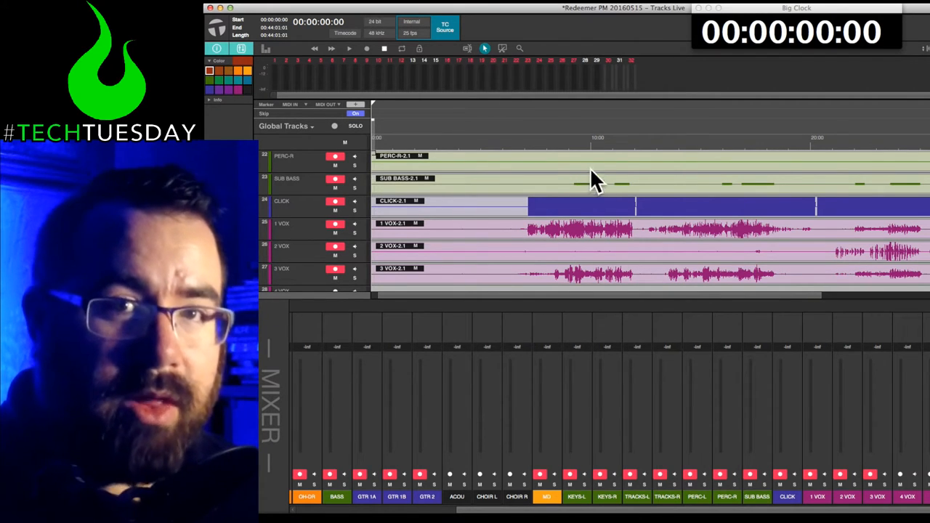
mouse_move(639, 149)
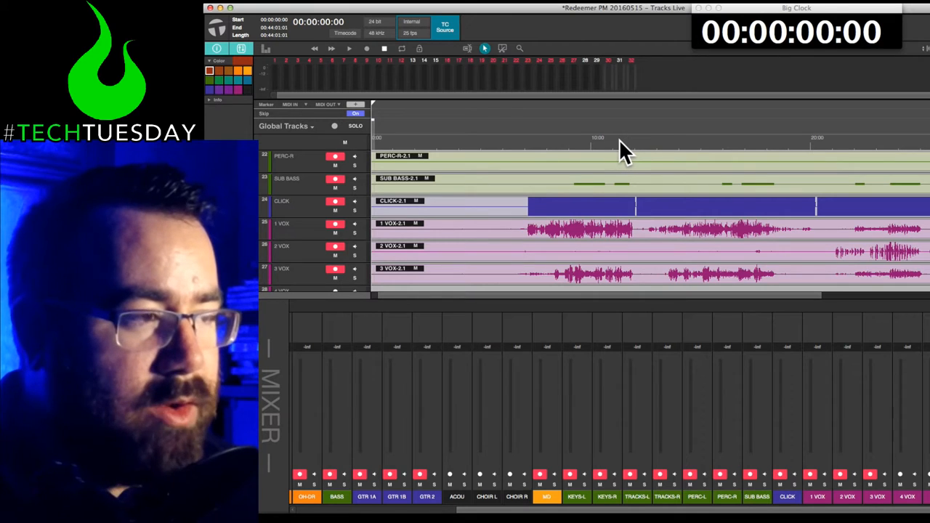
mouse_move(611, 120)
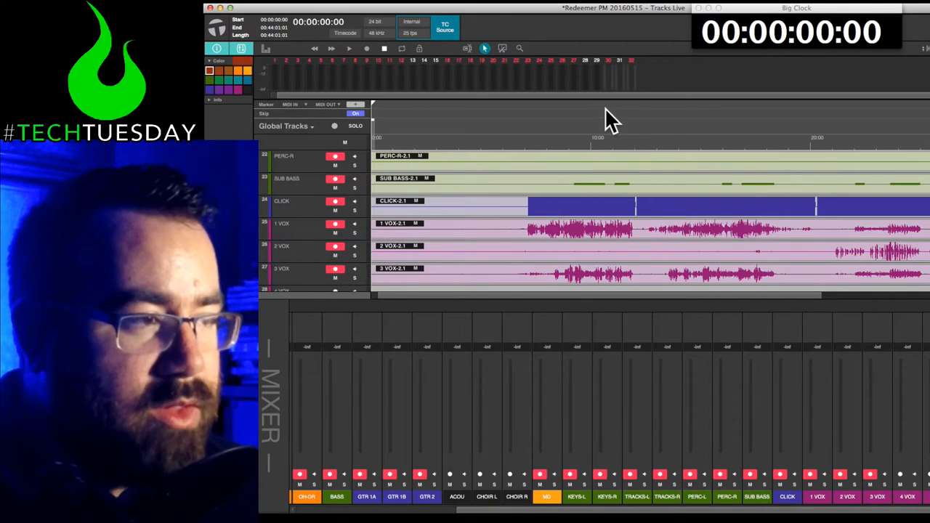
mouse_move(661, 135)
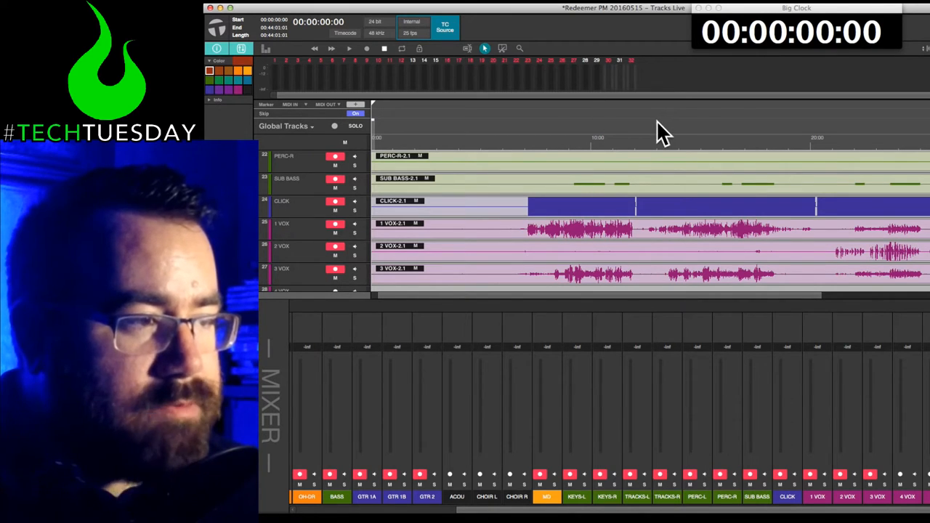
mouse_move(639, 138)
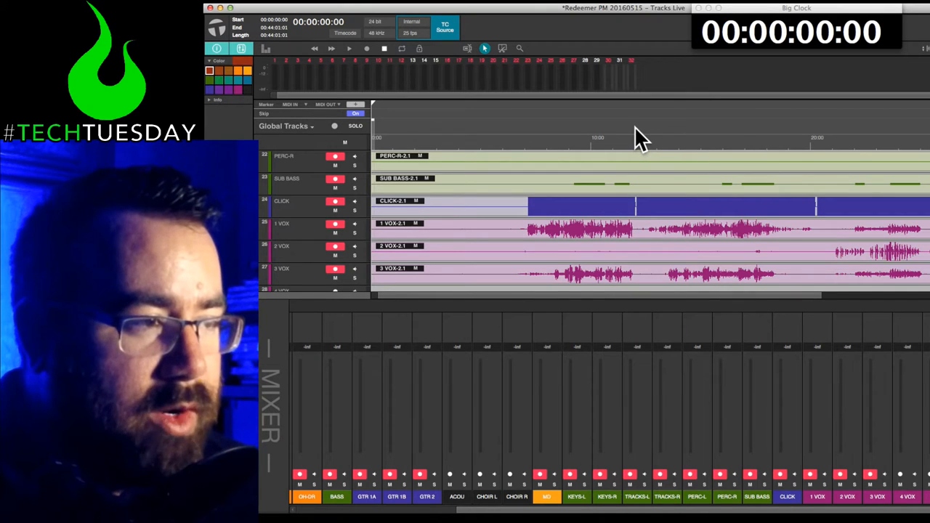
mouse_move(323, 43)
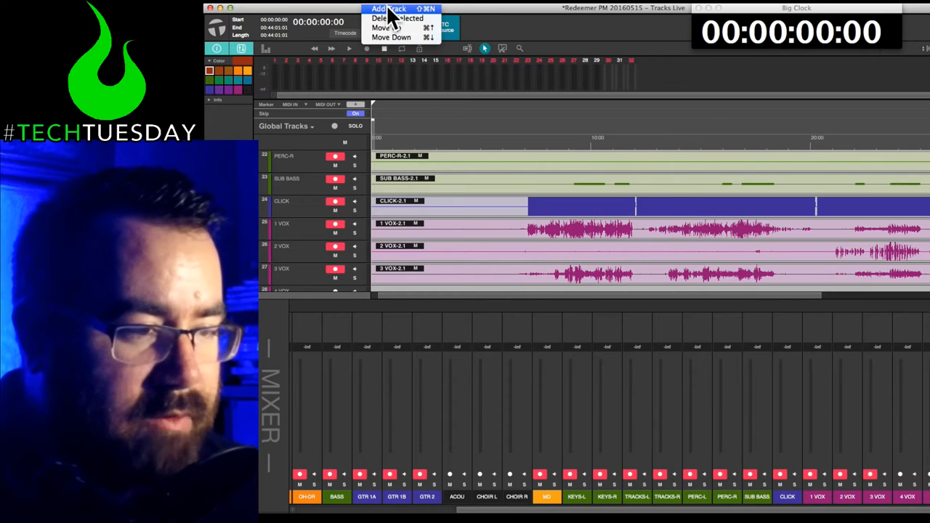
click(389, 8)
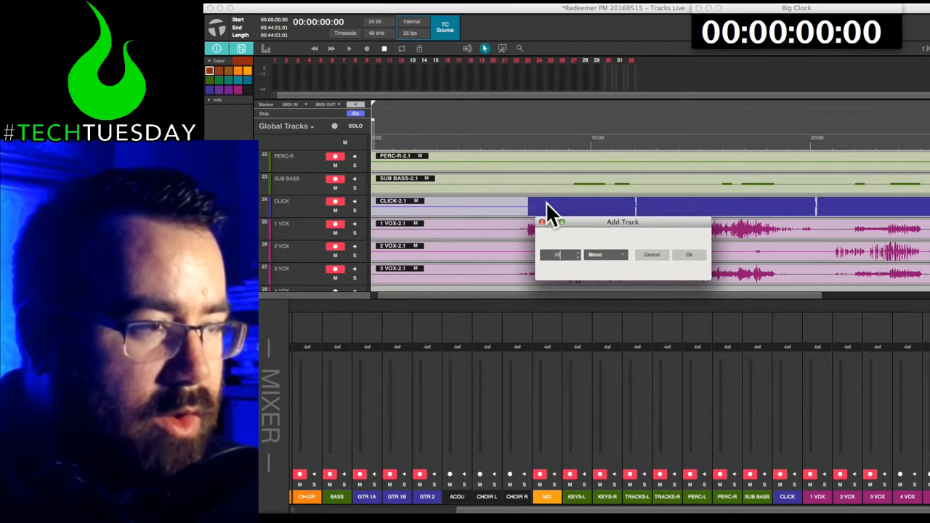
mouse_move(745, 276)
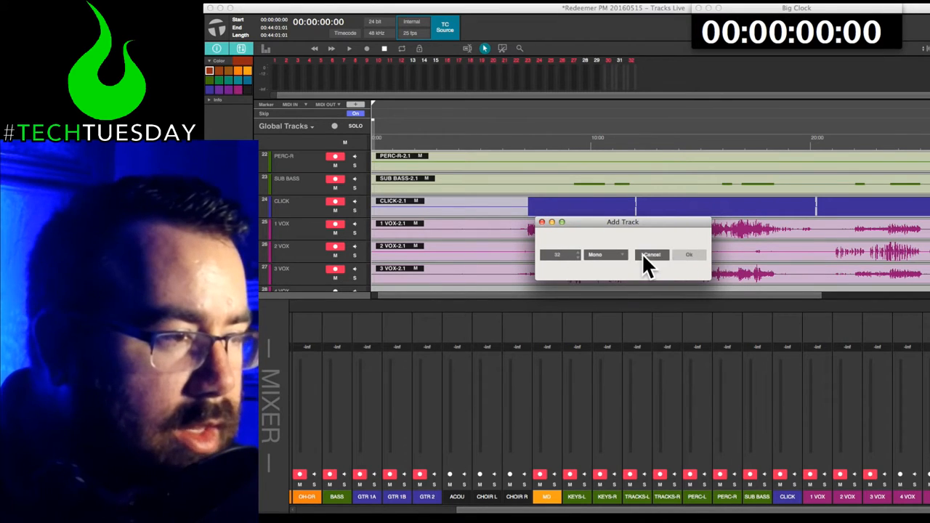
click(651, 254)
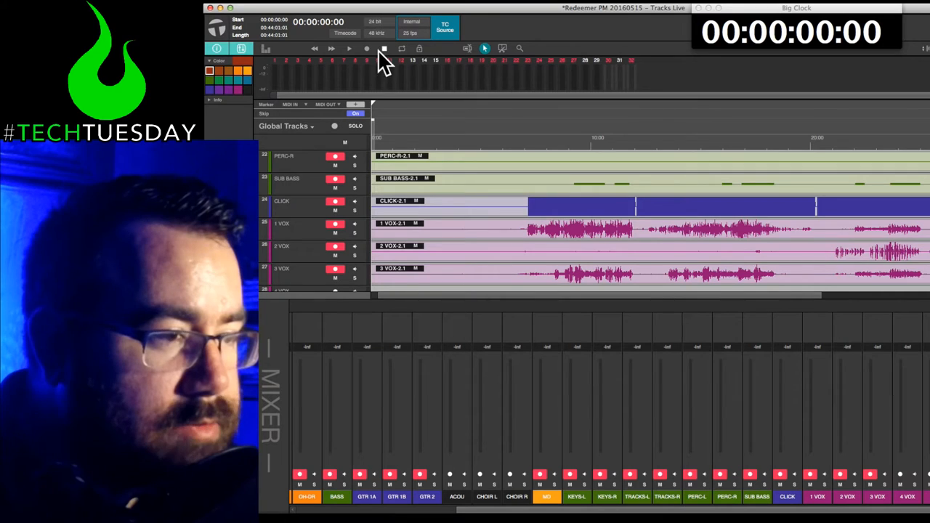
mouse_move(468, 58)
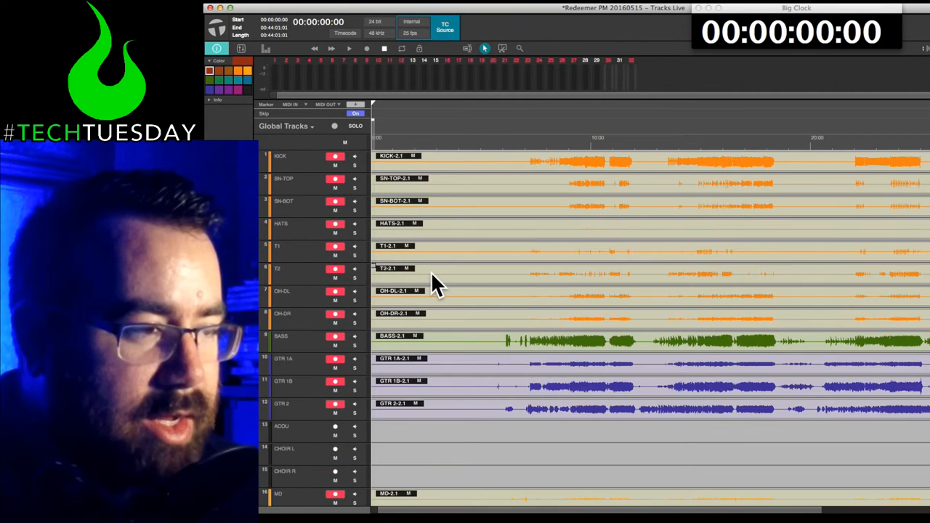
Step: Scroll down the Redeemer PM track list toward Headset and Track 31
scroll(down, 3)
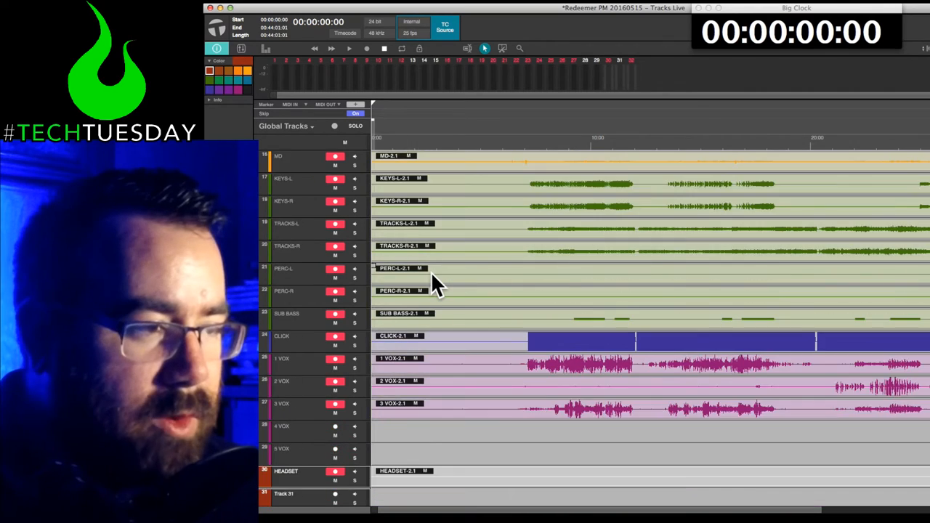
scroll(down, 3)
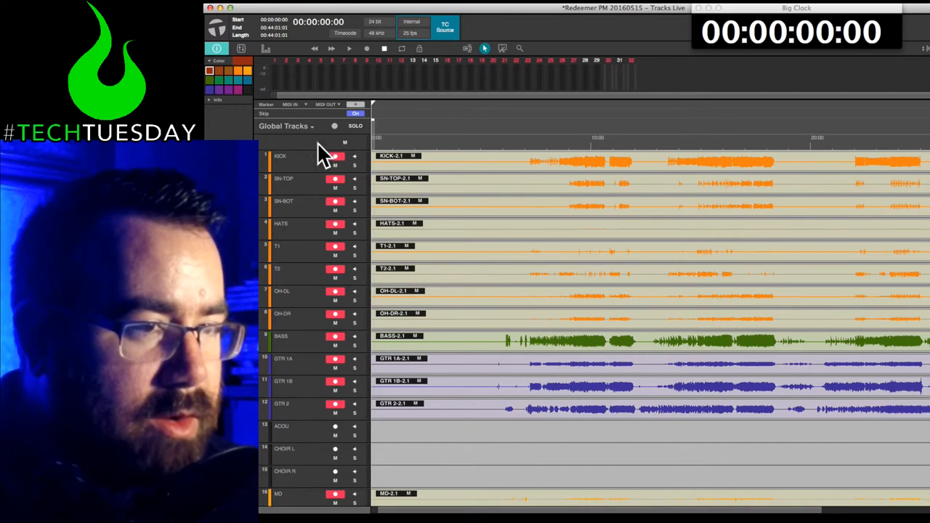
mouse_move(341, 255)
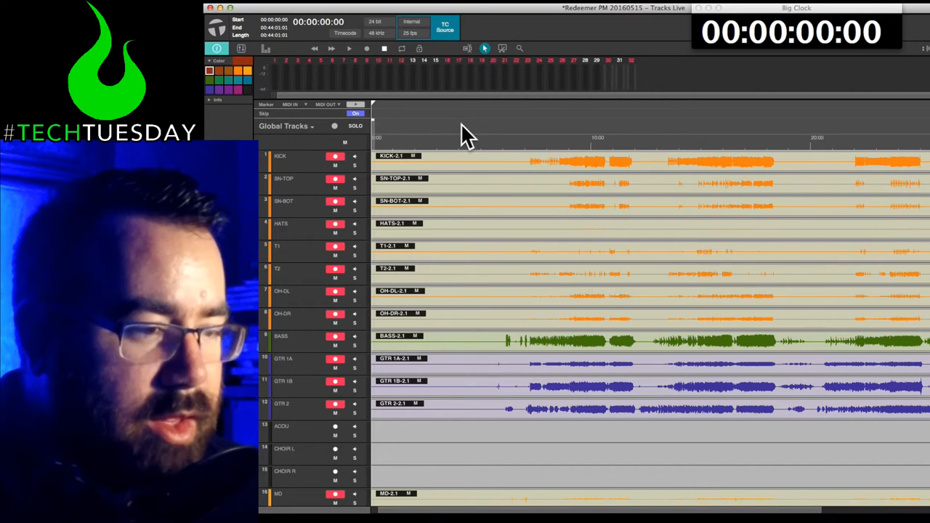
mouse_move(418, 69)
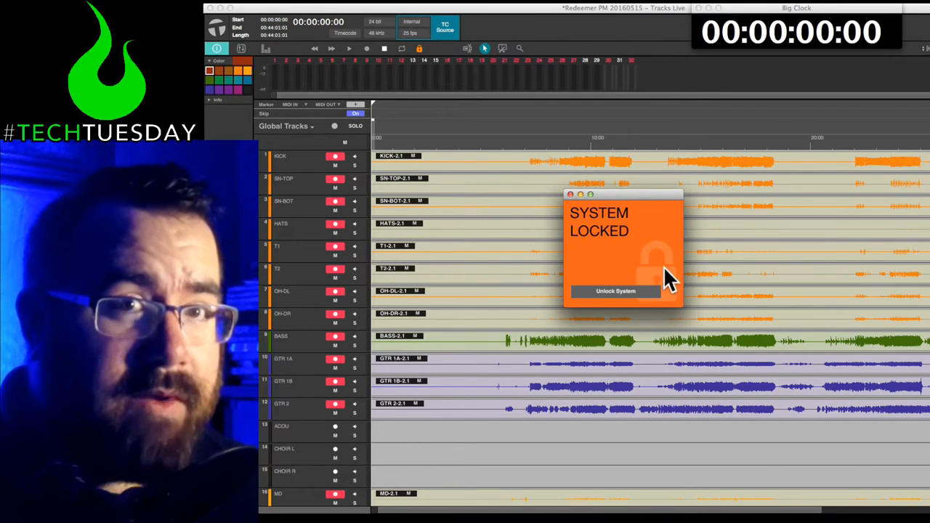
mouse_move(690, 297)
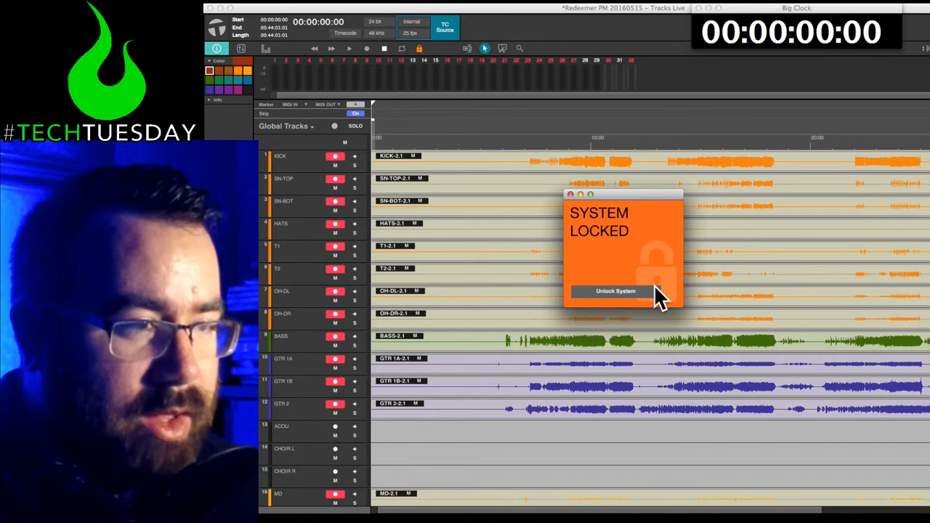
mouse_move(647, 295)
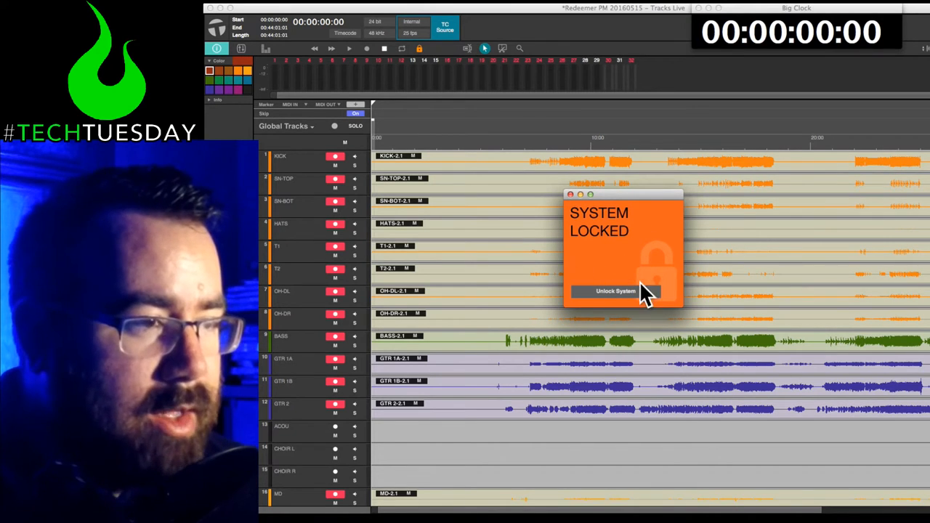
click(615, 291)
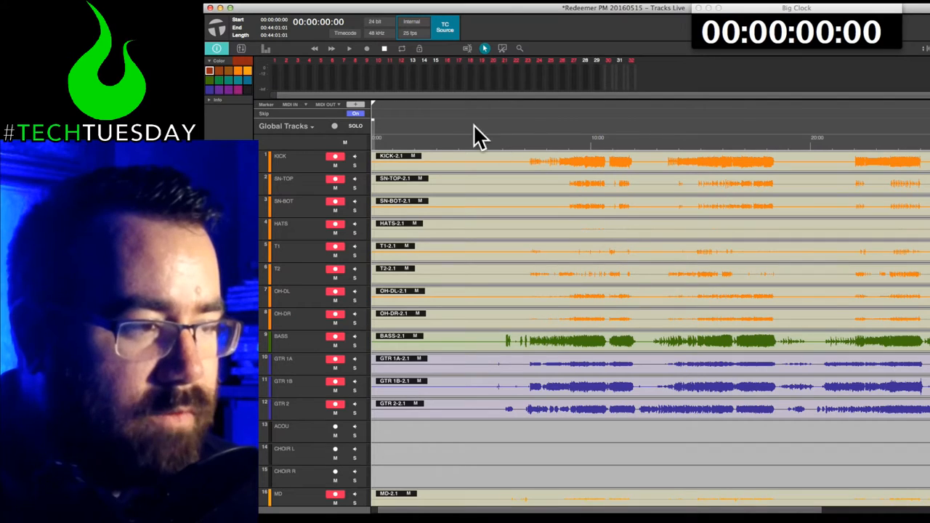
mouse_move(588, 207)
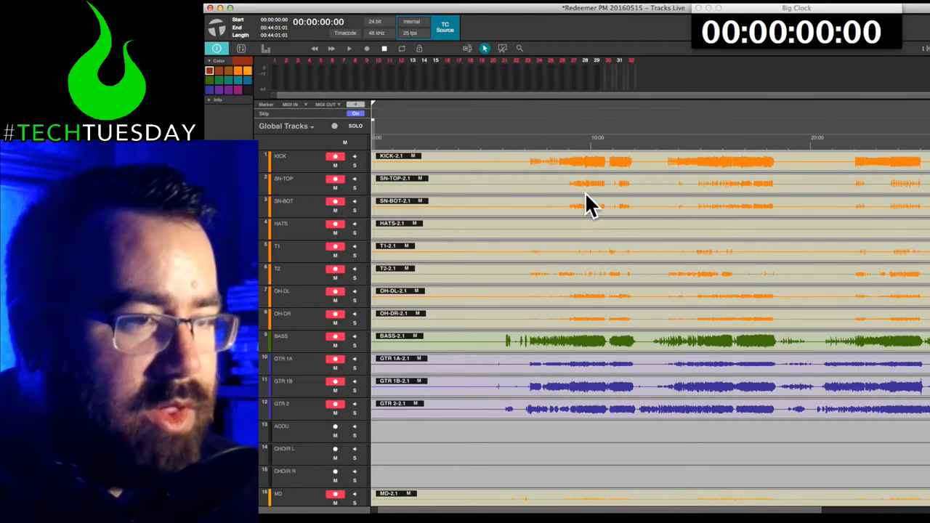
mouse_move(447, 178)
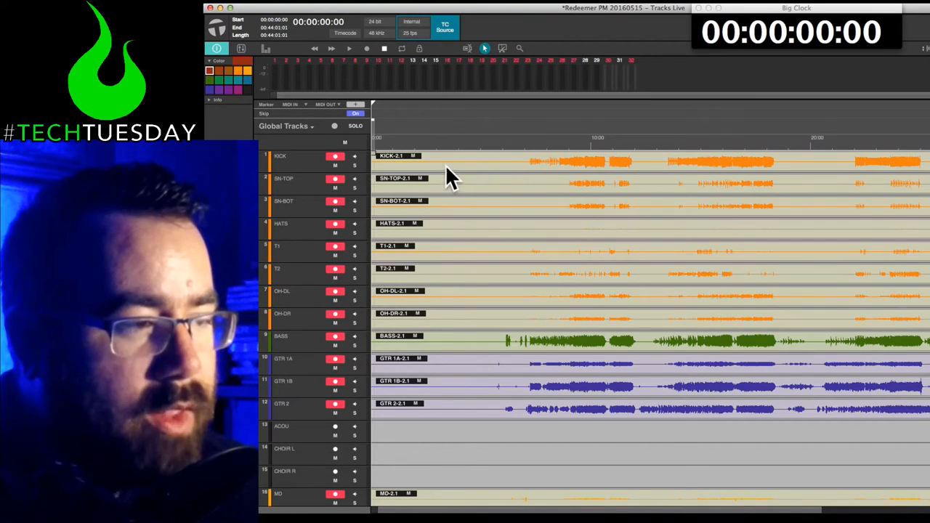
mouse_move(403, 203)
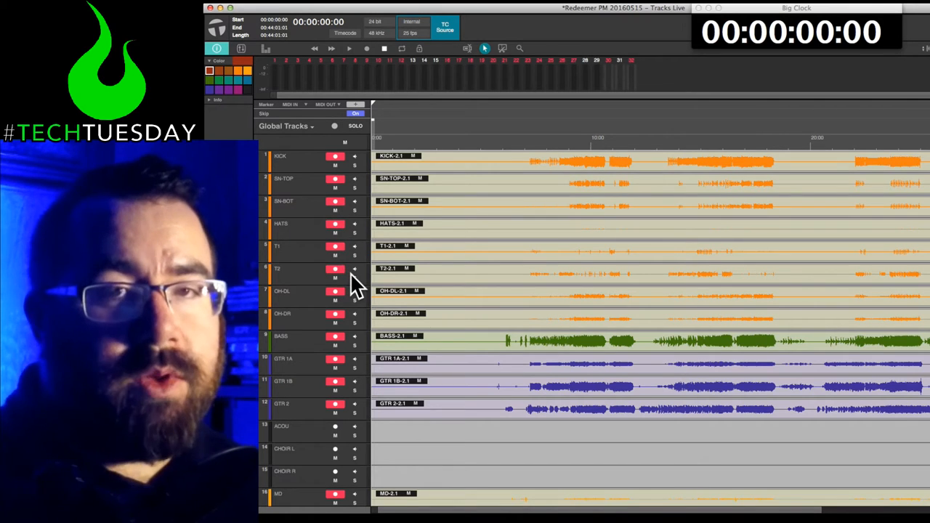
mouse_move(476, 257)
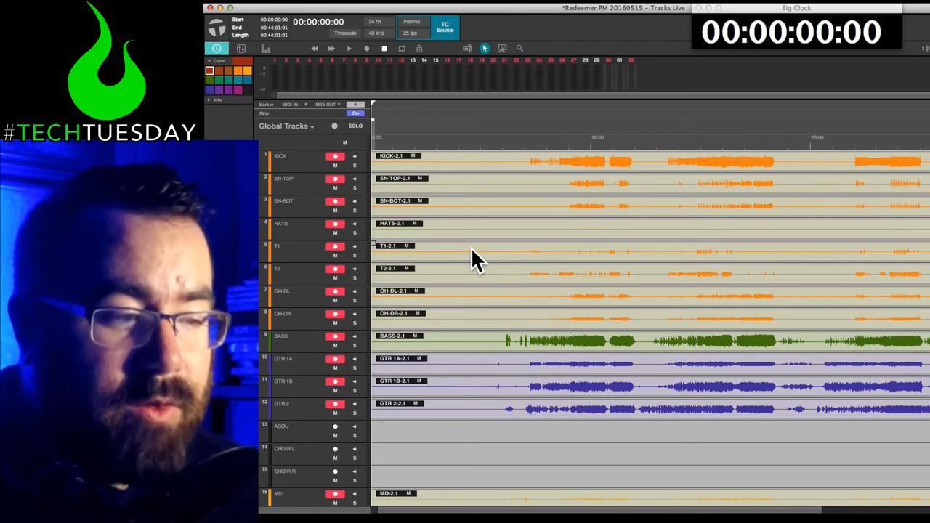
mouse_move(574, 261)
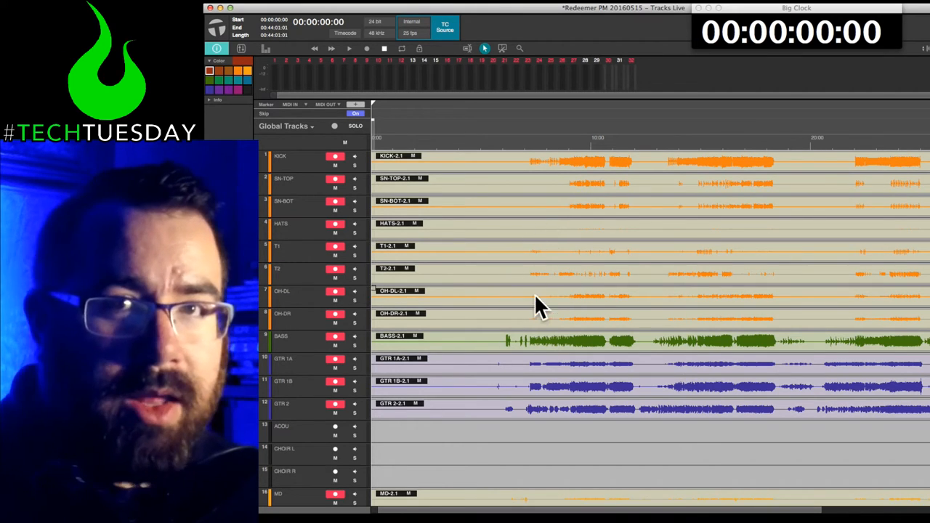
mouse_move(552, 305)
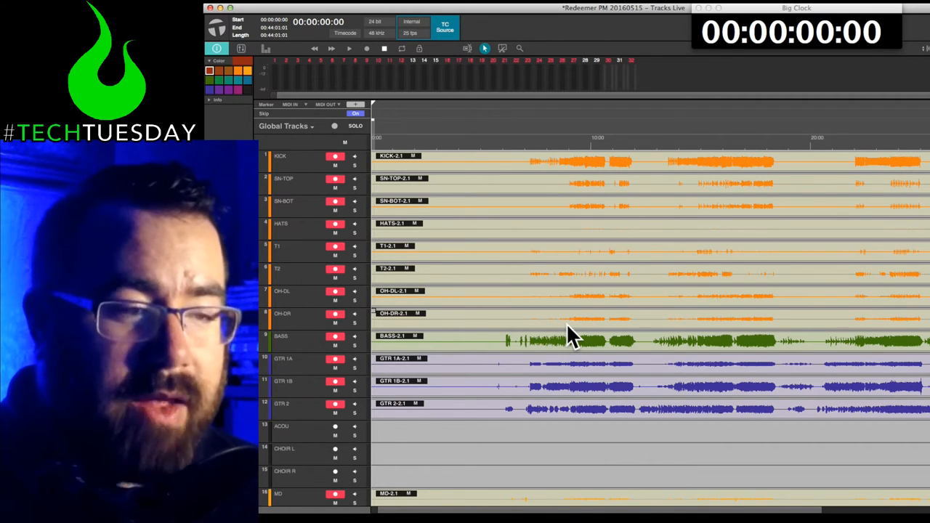
mouse_move(621, 240)
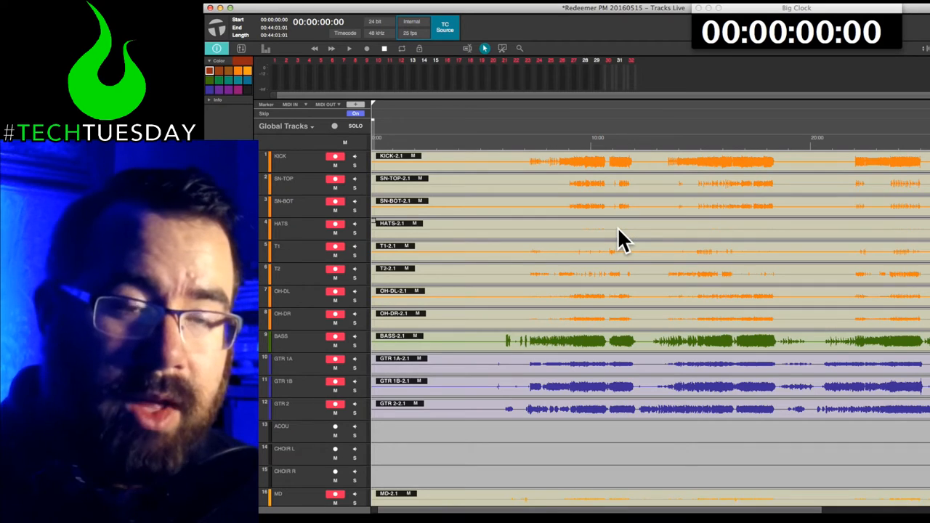
mouse_move(614, 240)
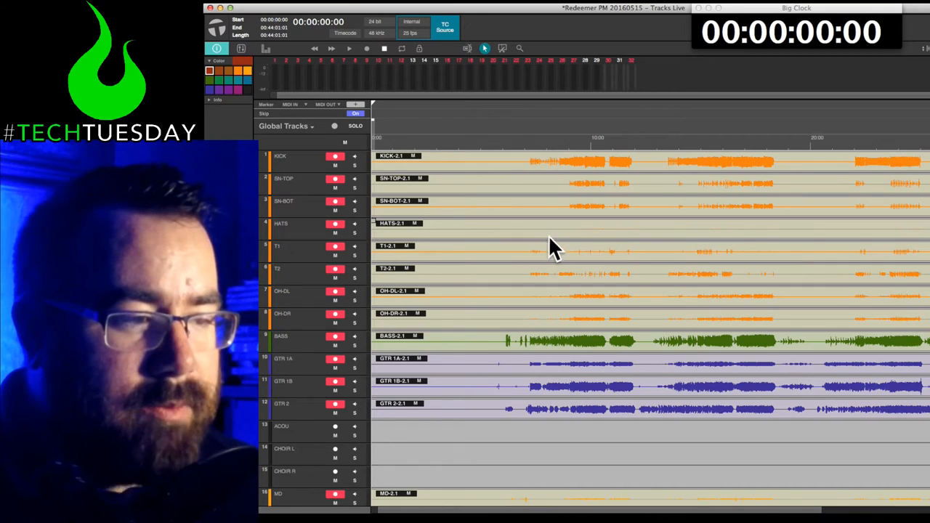
mouse_move(588, 189)
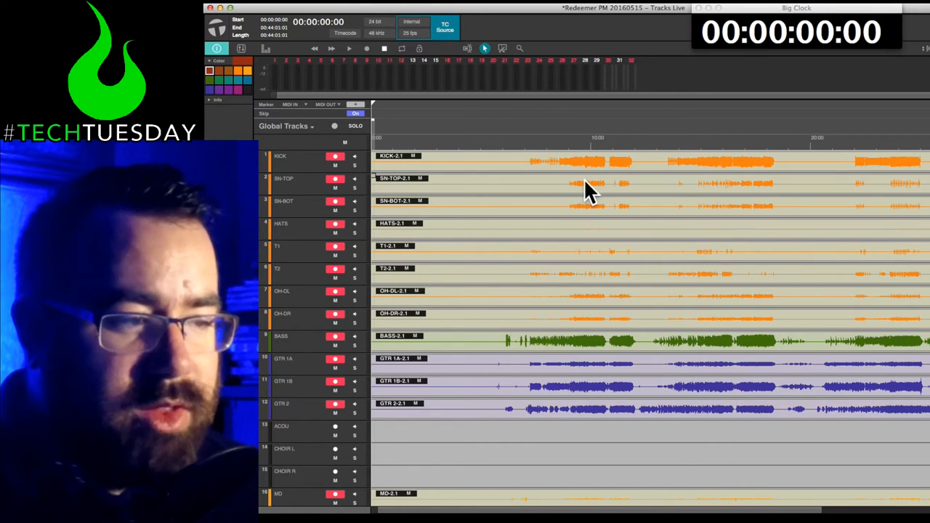
mouse_move(454, 159)
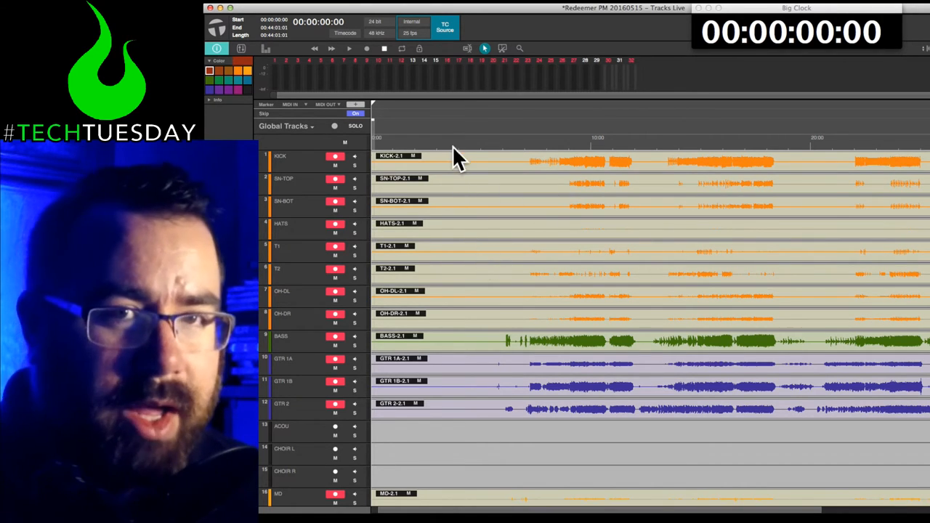
mouse_move(454, 178)
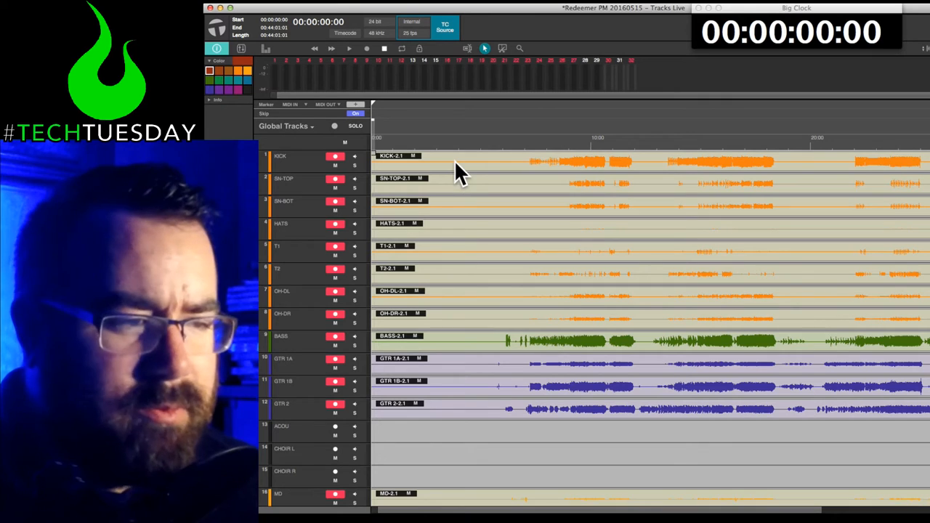
mouse_move(574, 192)
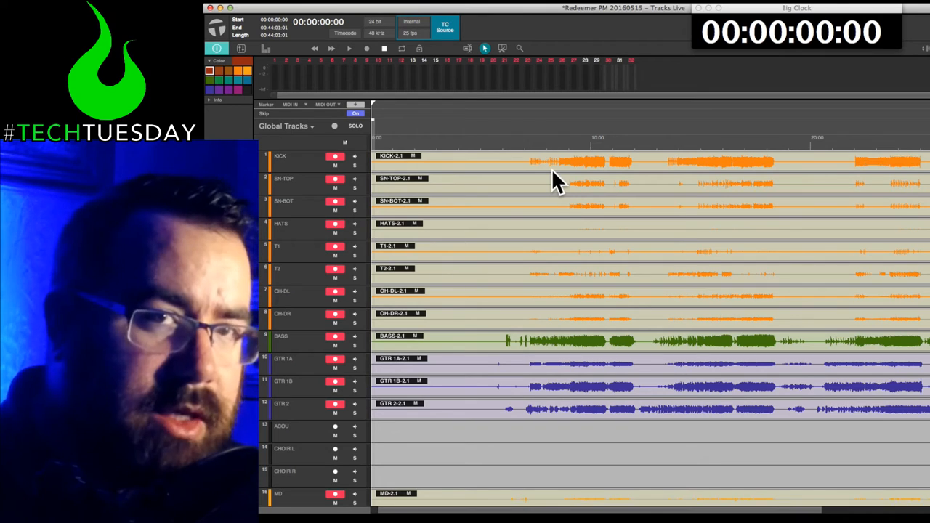
mouse_move(525, 174)
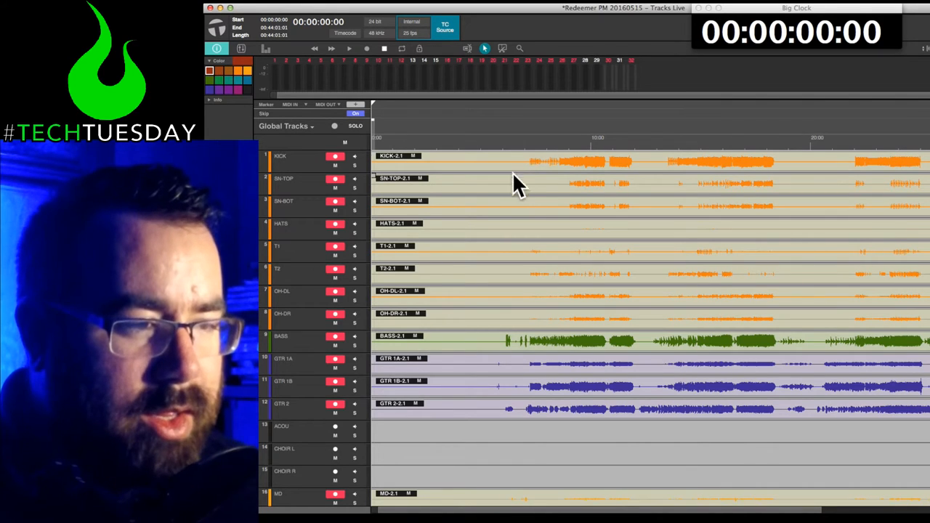
mouse_move(530, 189)
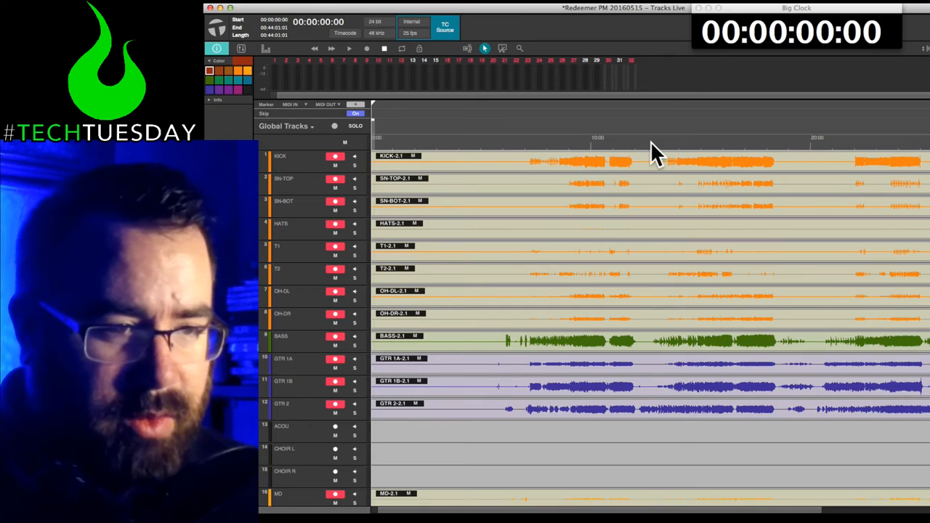
mouse_move(788, 153)
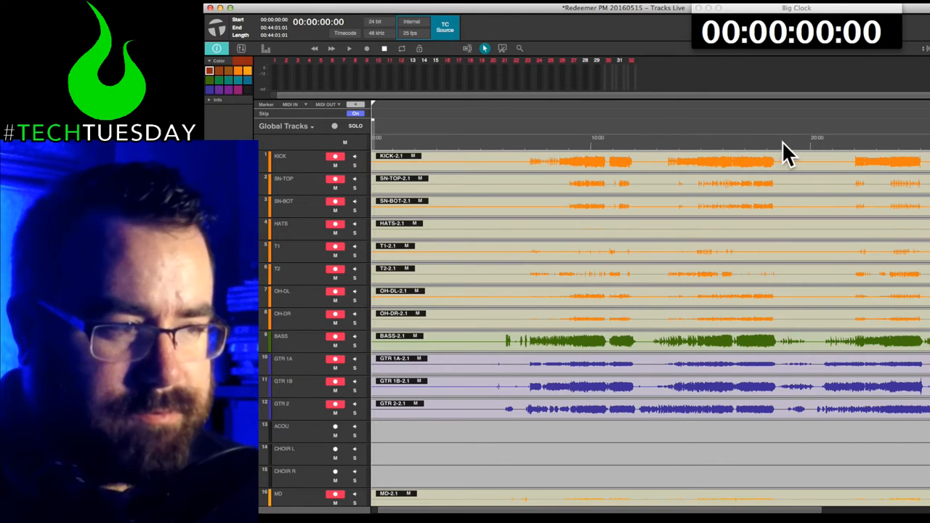
mouse_move(719, 143)
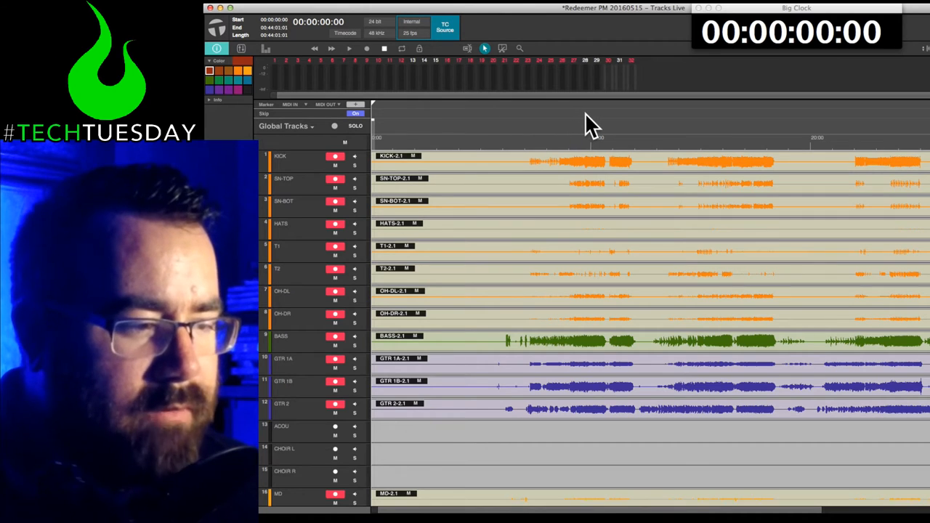
scroll(down, 3)
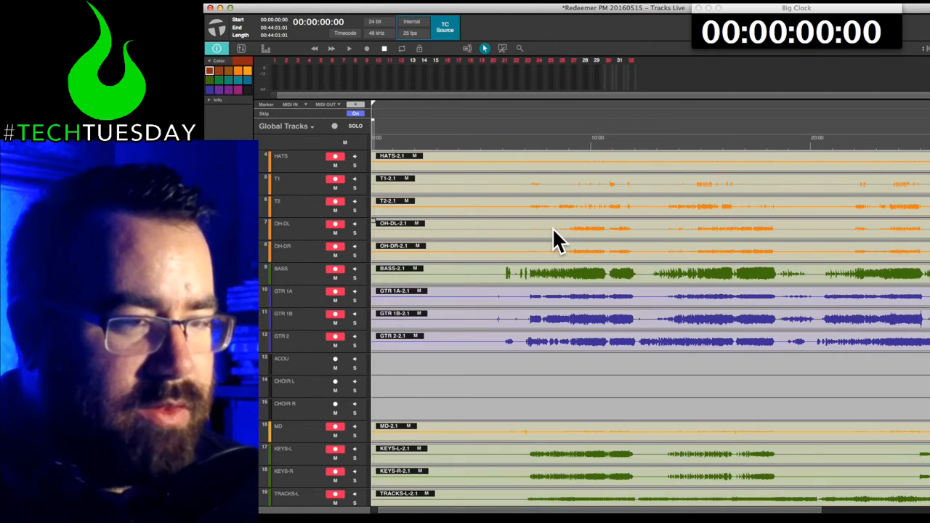
scroll(down, 3)
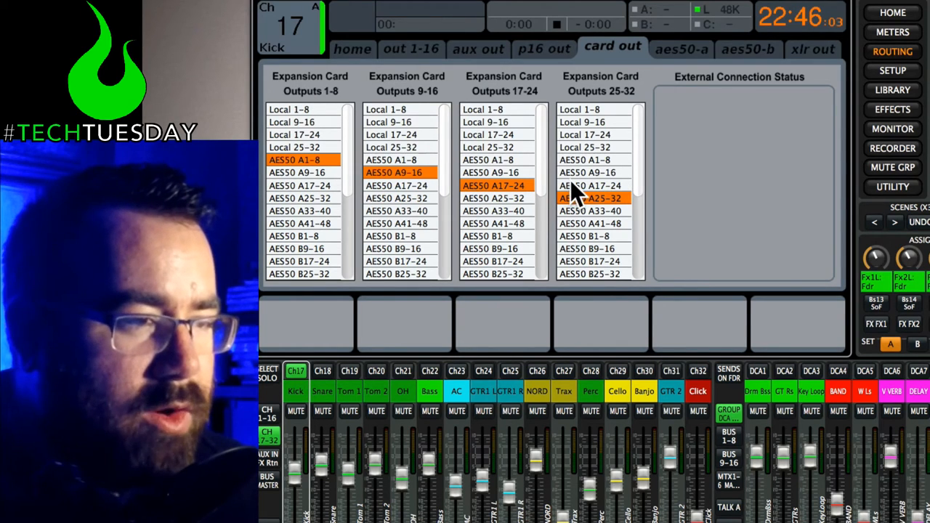
mouse_move(549, 170)
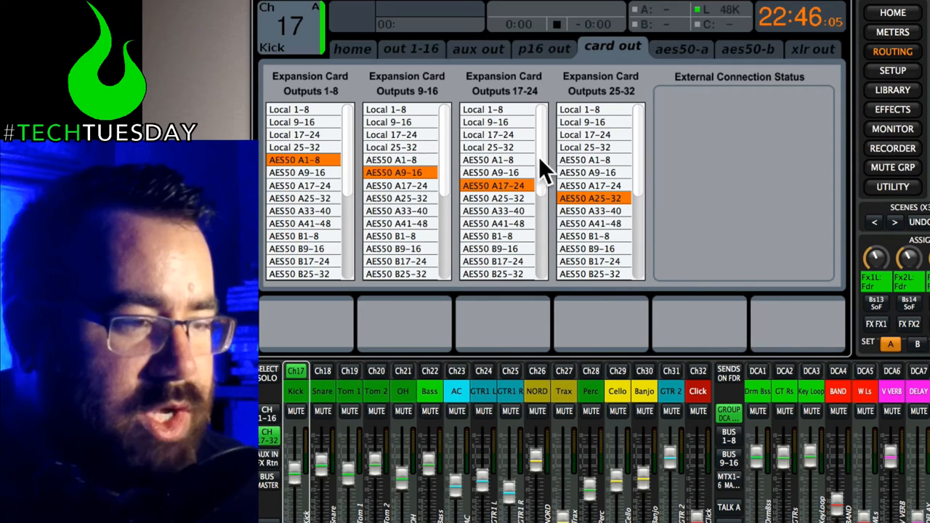
mouse_move(360, 61)
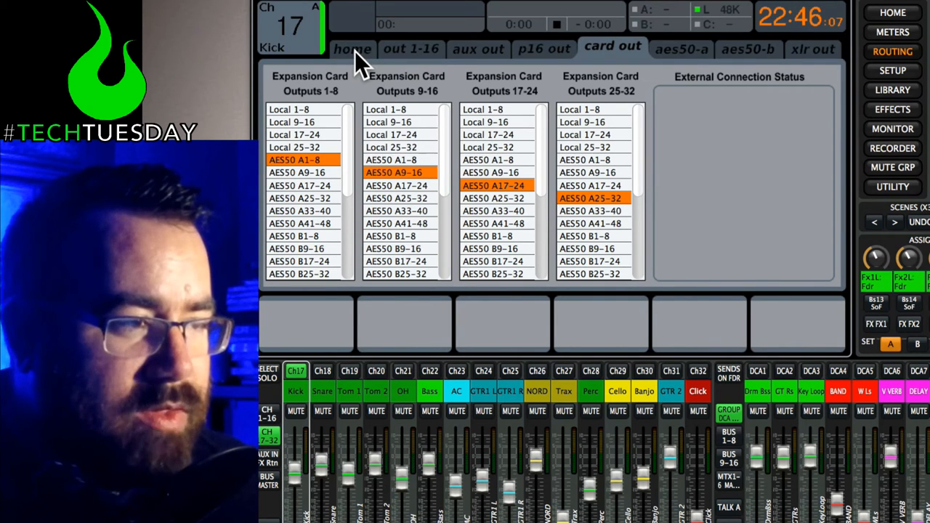
Step: On the Routing home page, patch inputs 1–24 from Card 1–8, Card 9–16 and Card 17–24
click(353, 49)
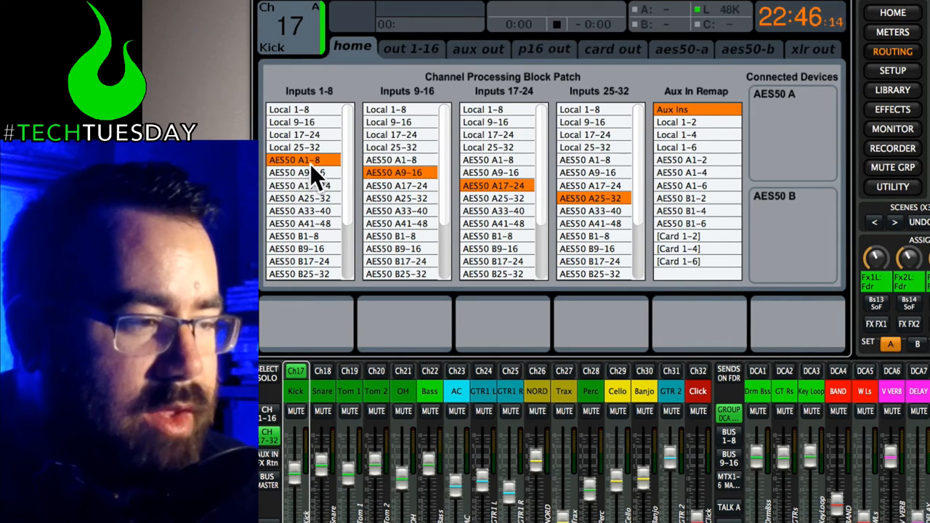
mouse_move(327, 178)
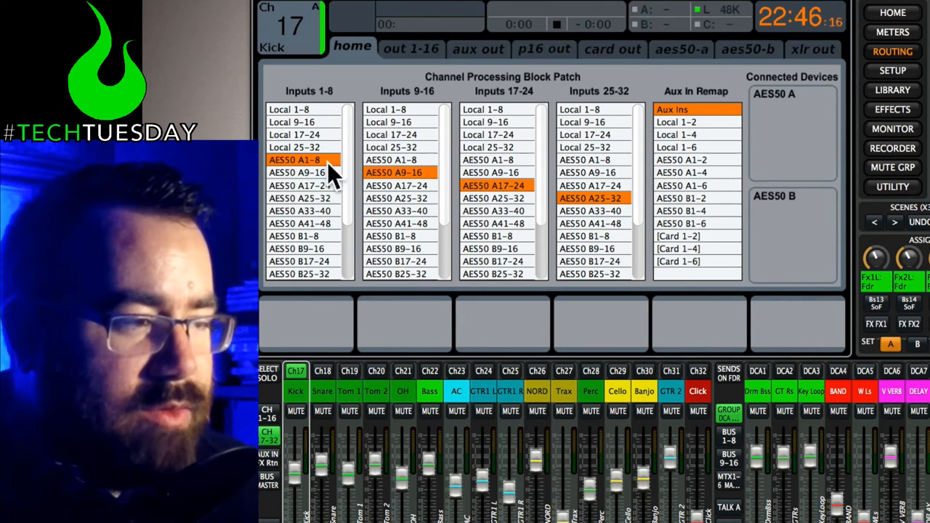
mouse_move(349, 214)
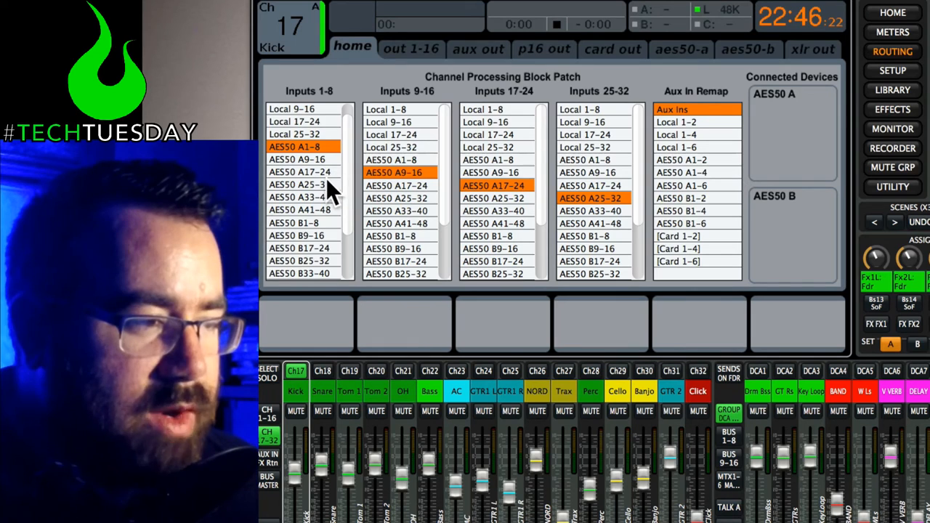
scroll(down, 3)
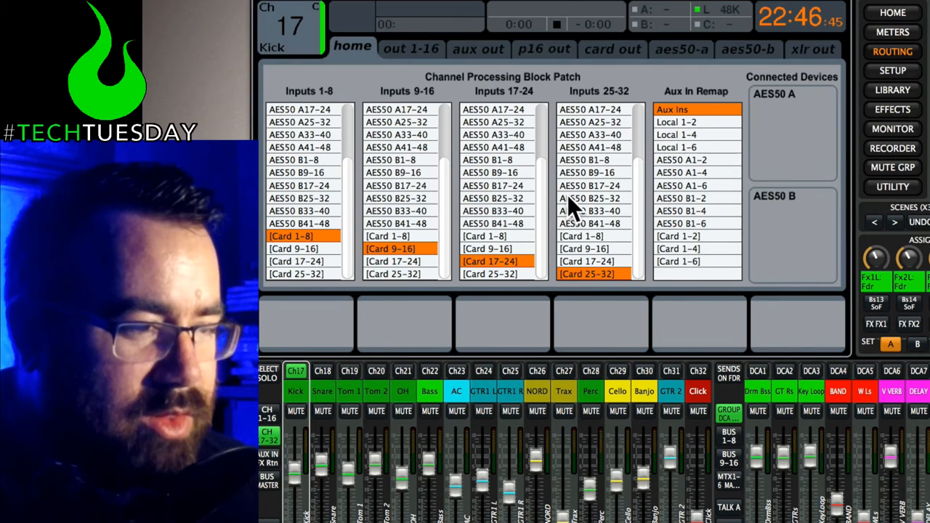
mouse_move(323, 273)
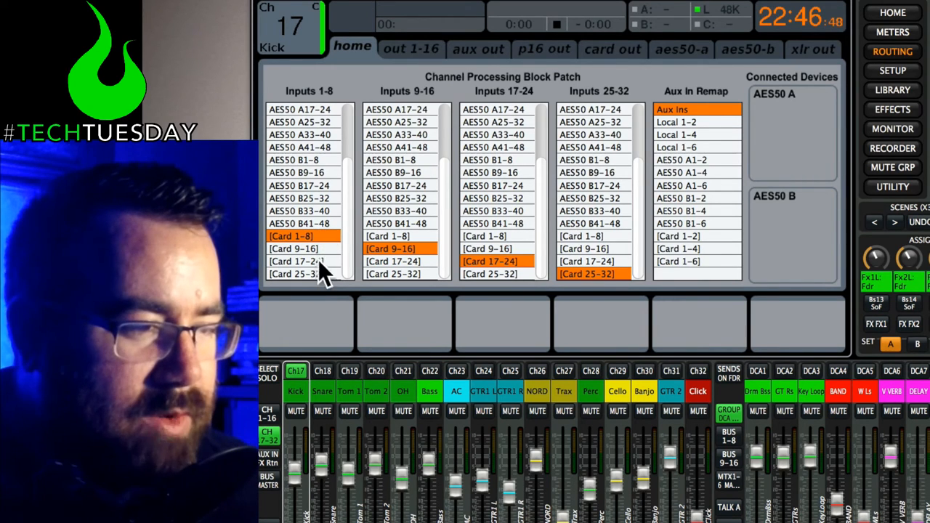
mouse_move(560, 283)
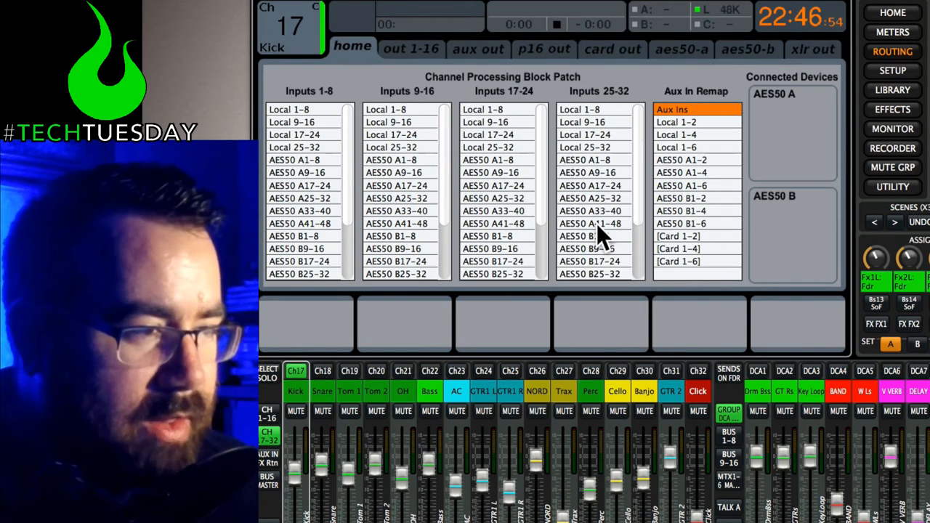
click(297, 159)
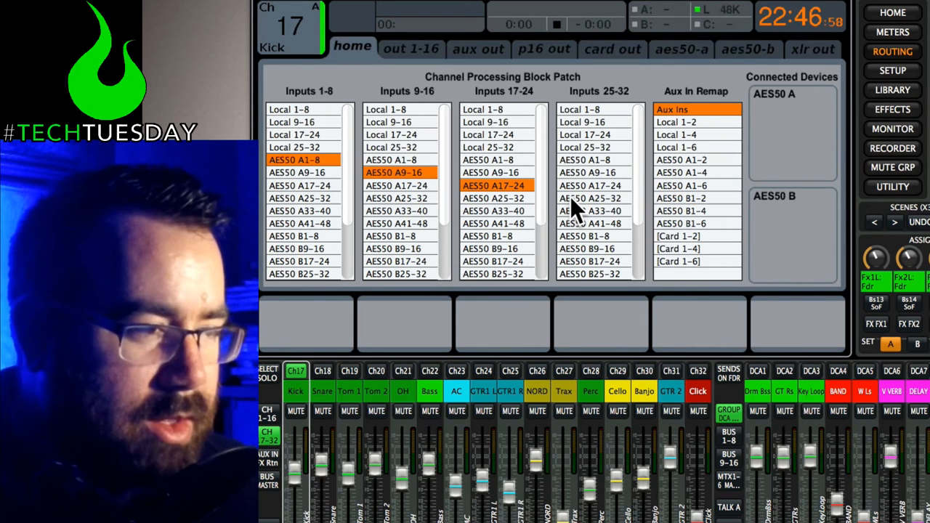
click(590, 198)
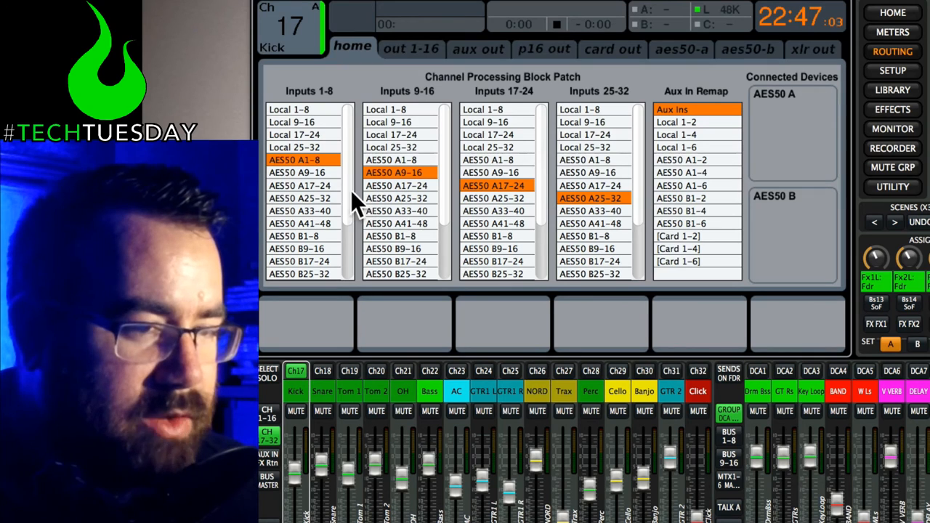
mouse_move(632, 203)
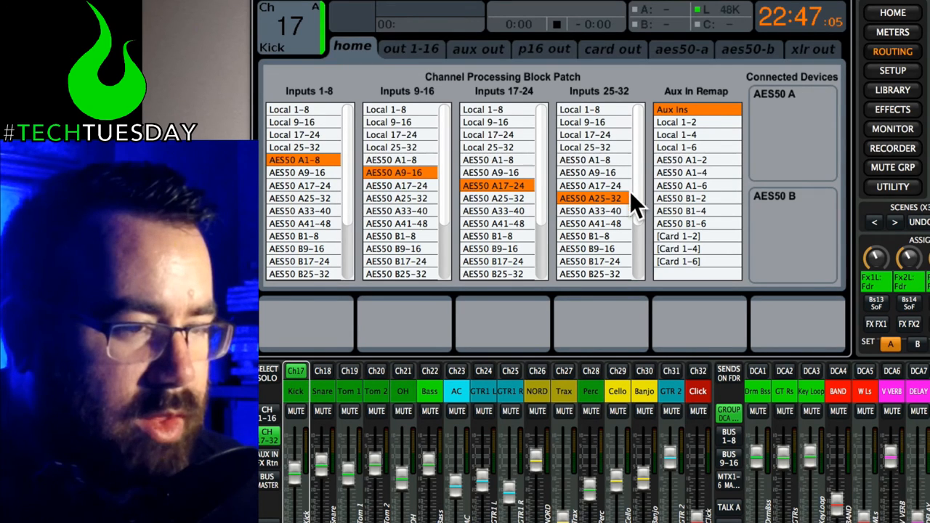
mouse_move(378, 192)
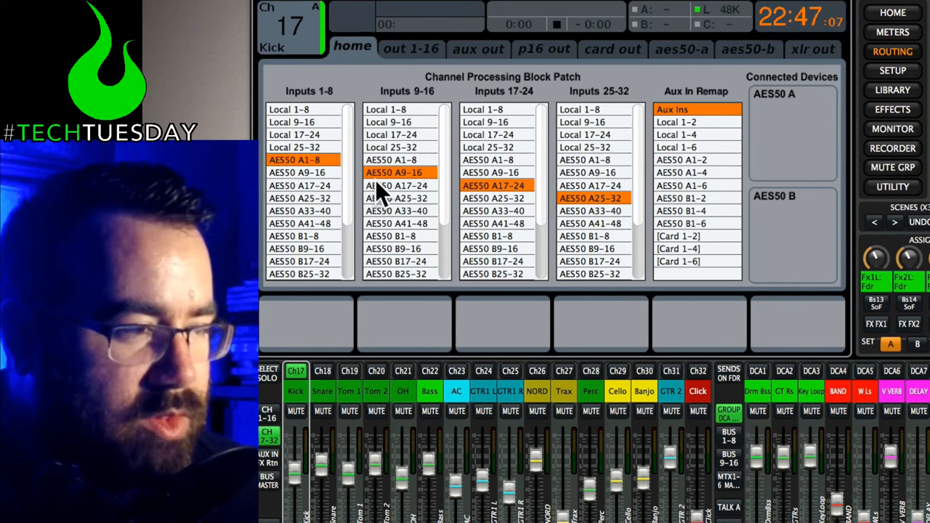
scroll(down, 3)
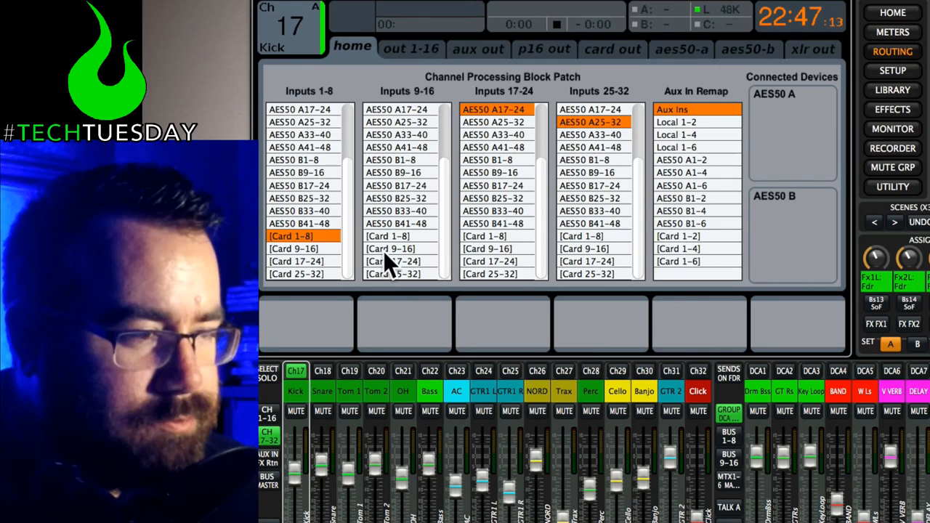
click(489, 262)
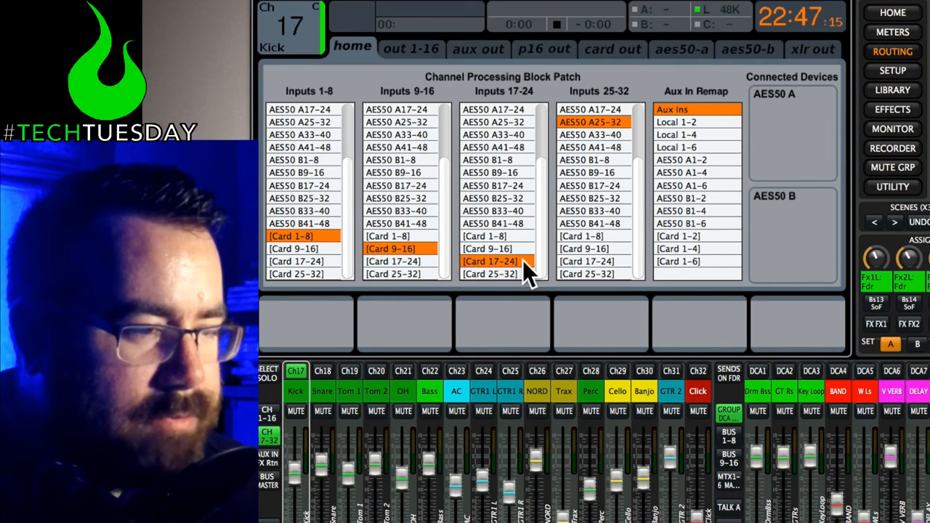
click(587, 274)
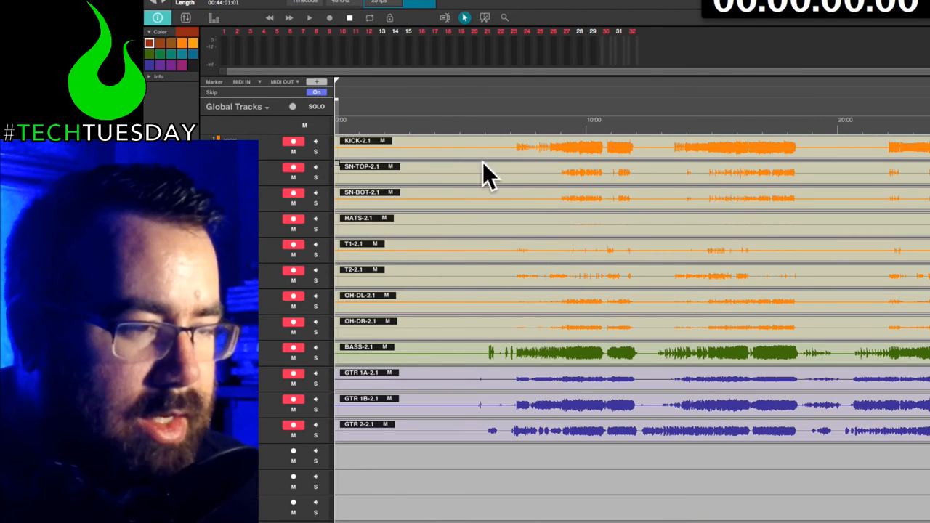
mouse_move(574, 233)
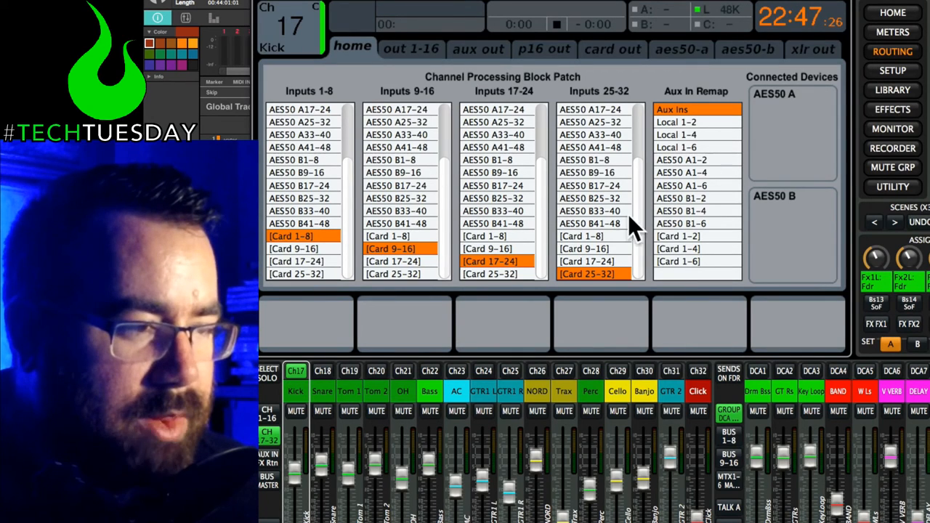
mouse_move(911, 19)
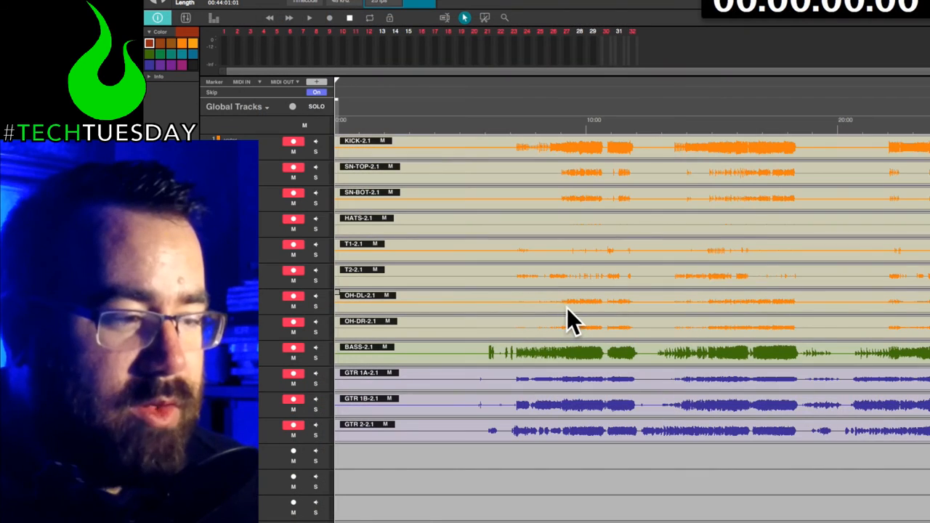
mouse_move(650, 200)
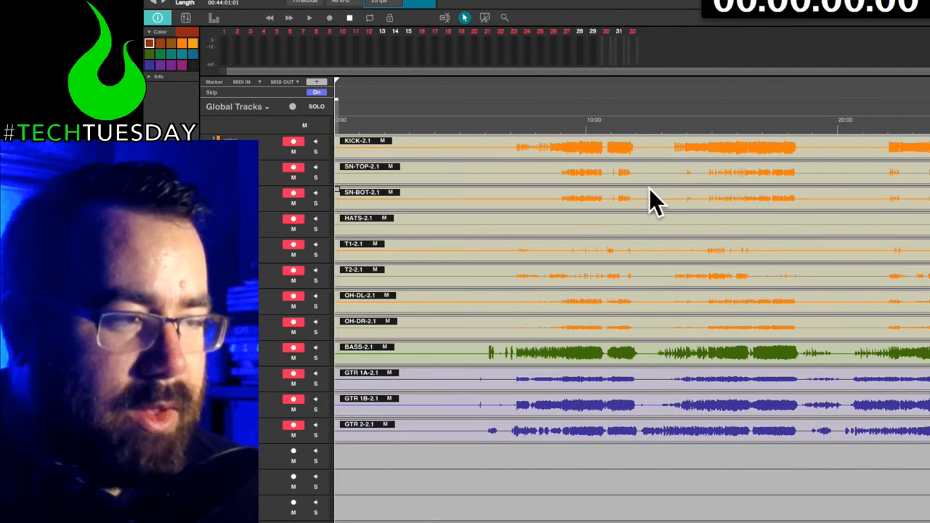
mouse_move(679, 203)
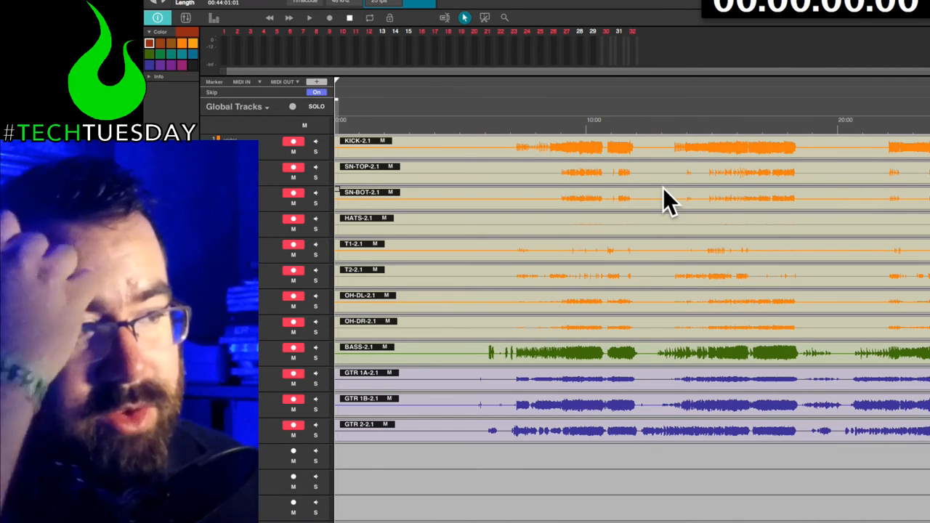
mouse_move(556, 265)
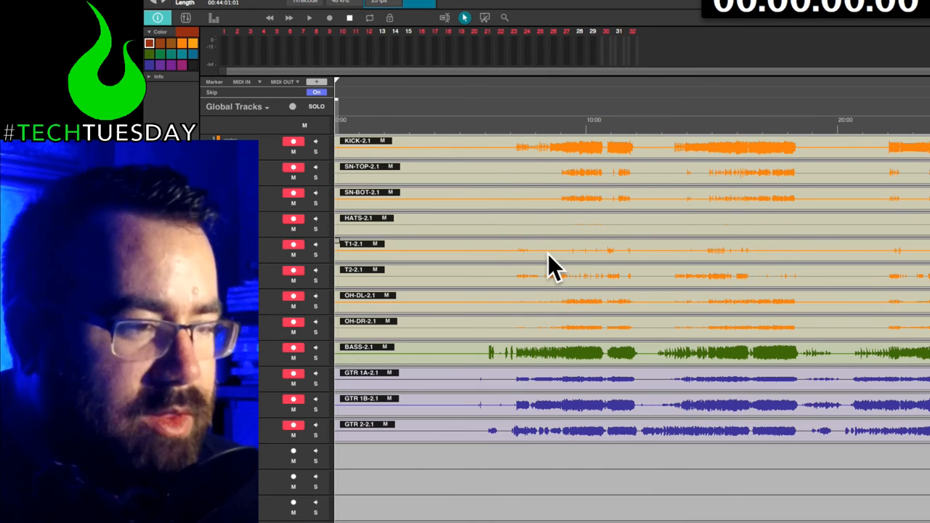
mouse_move(508, 200)
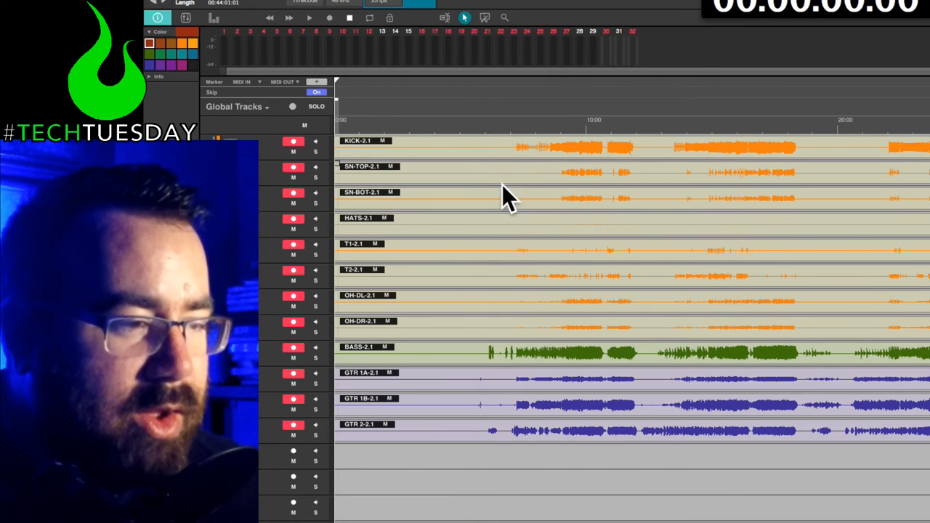
mouse_move(509, 142)
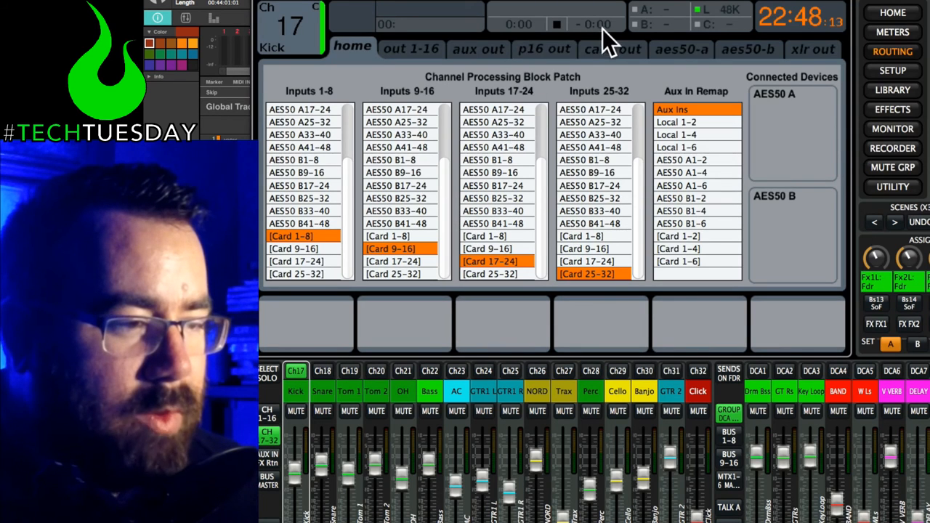
Step: Show X32 Edit's card out routing, then open Tracks Live's File menu
click(611, 49)
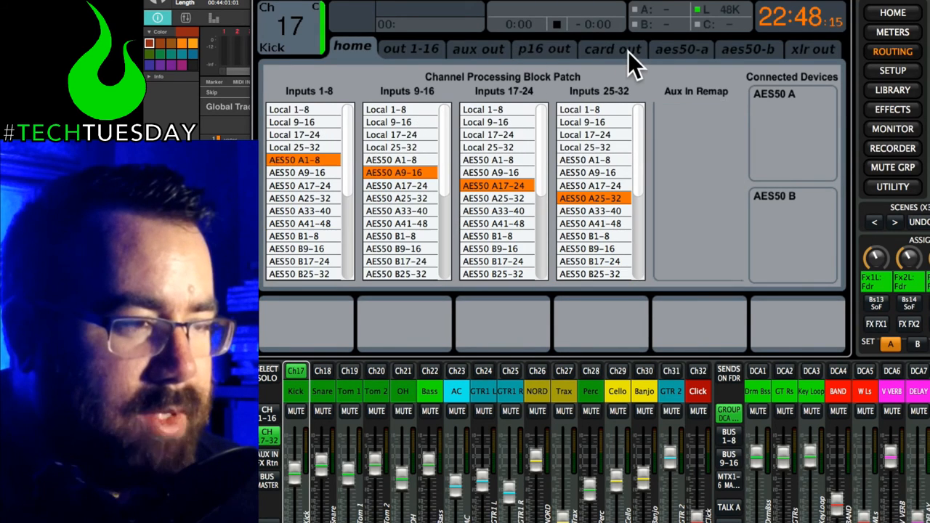
click(613, 49)
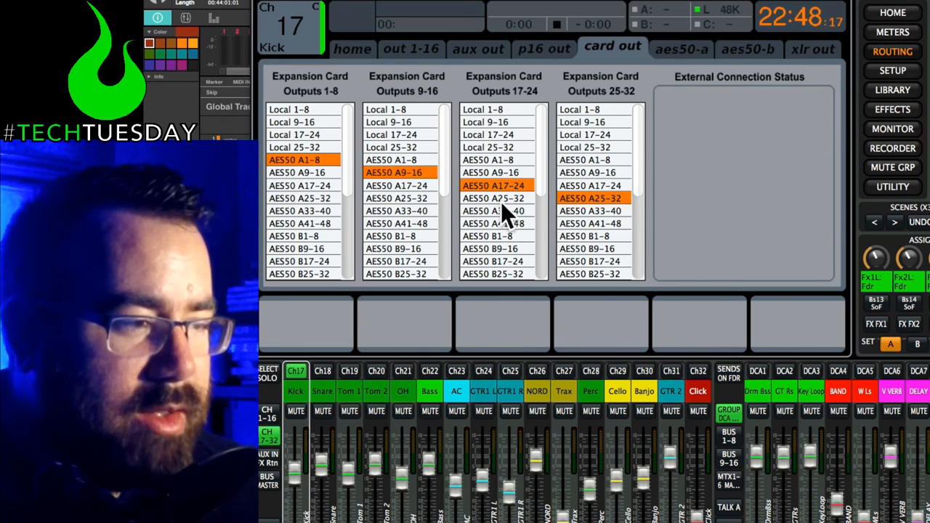
click(302, 29)
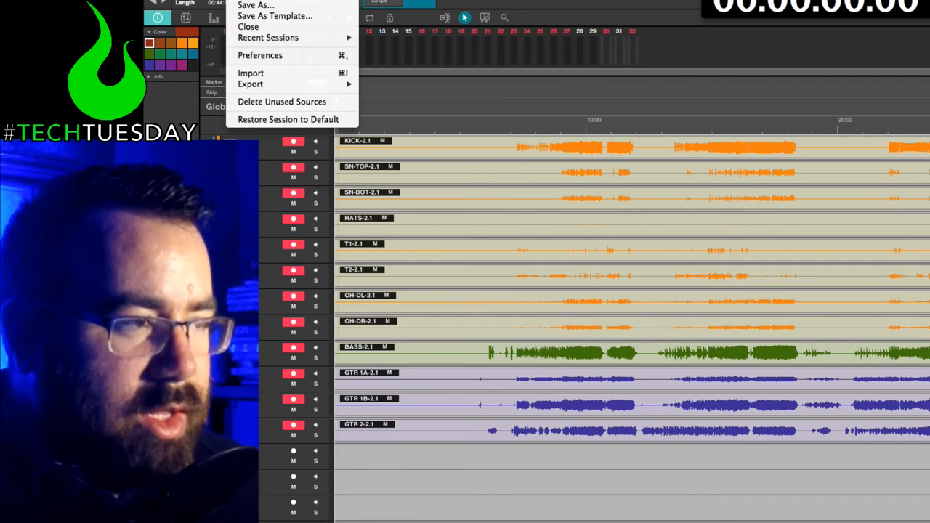
Step: Open Tracks Live Preferences and drop down the audio Interface list, currently None
click(259, 55)
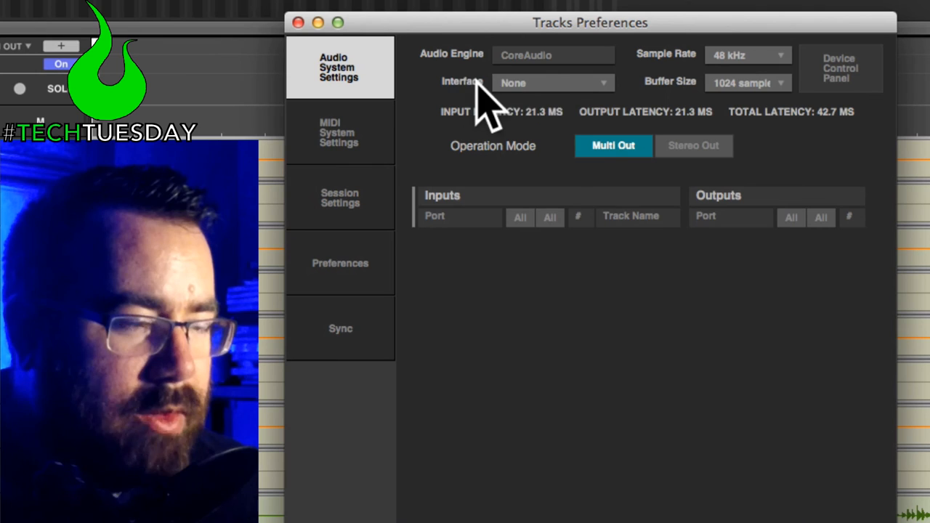
click(552, 82)
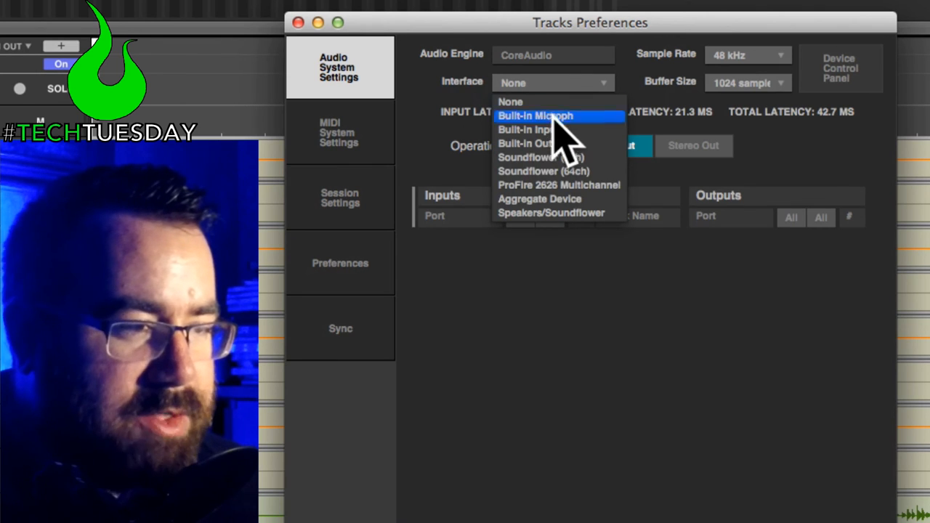
mouse_move(556, 138)
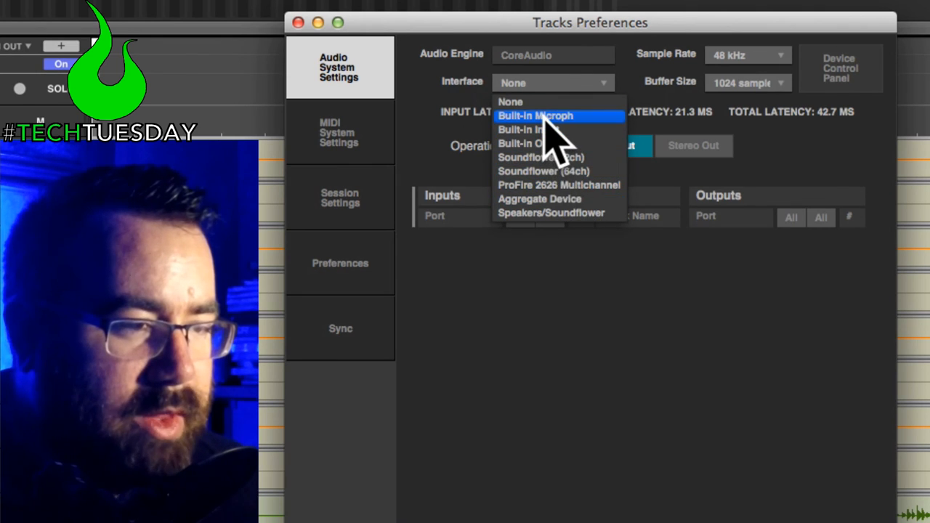
mouse_move(552, 102)
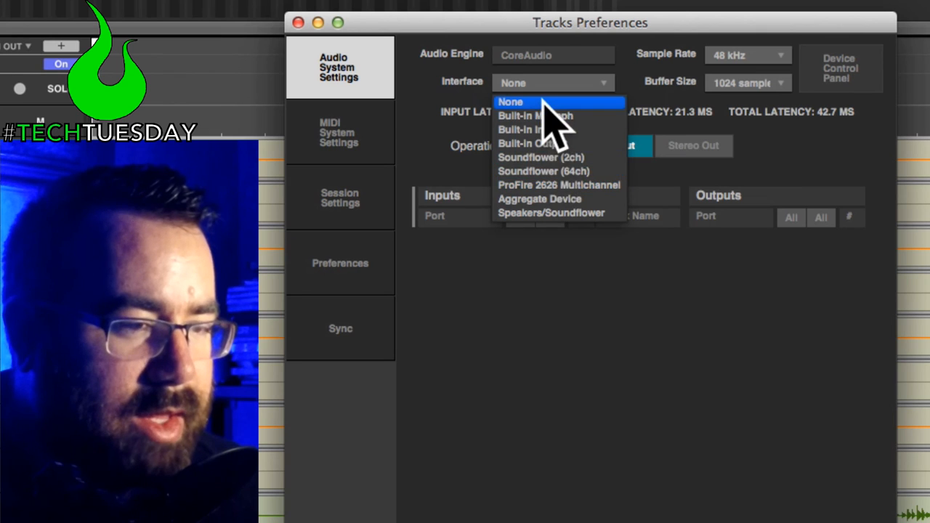
mouse_move(566, 236)
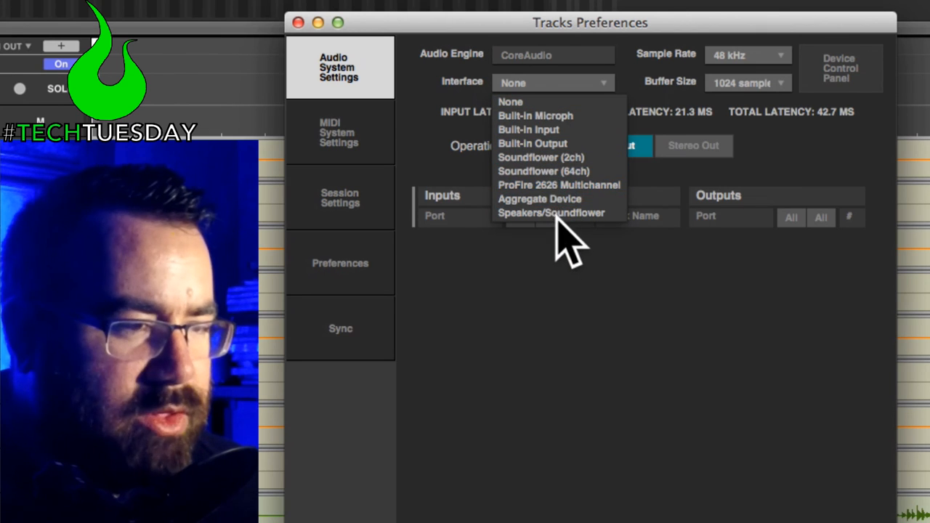
mouse_move(581, 385)
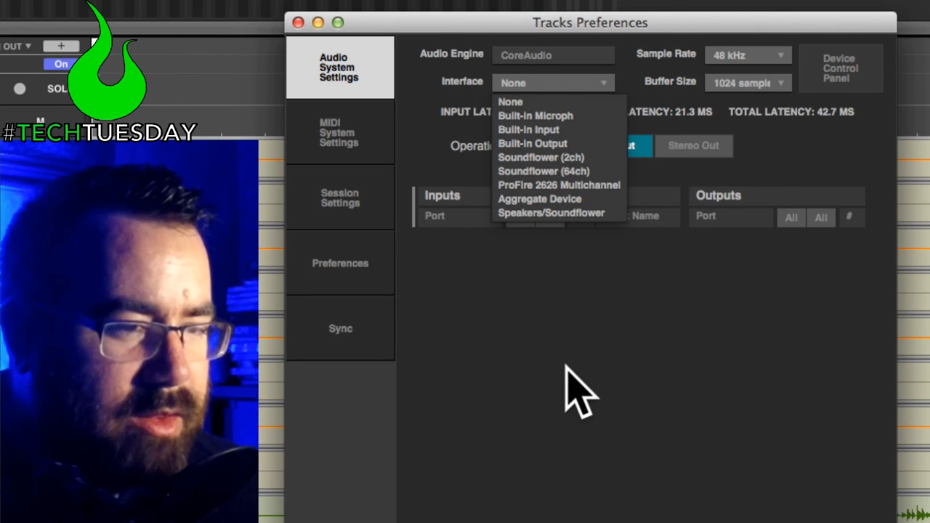
mouse_move(563, 345)
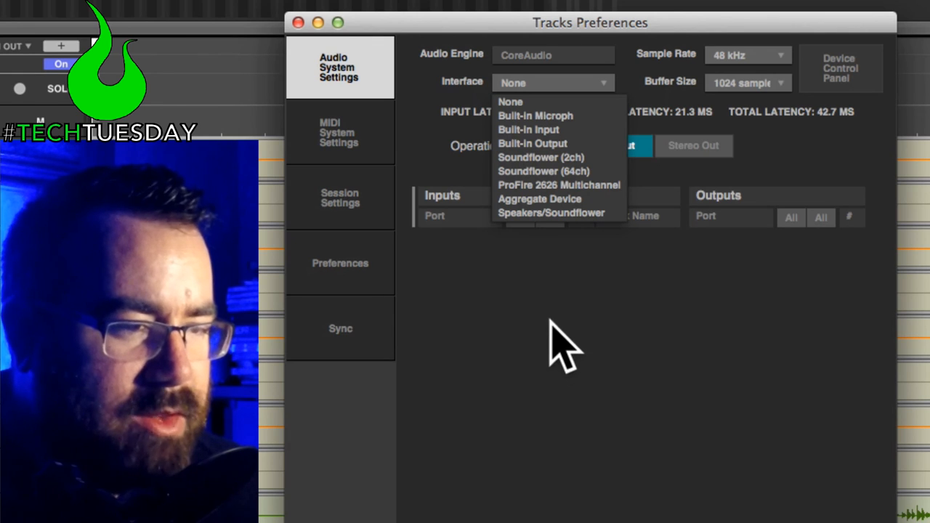
mouse_move(543, 171)
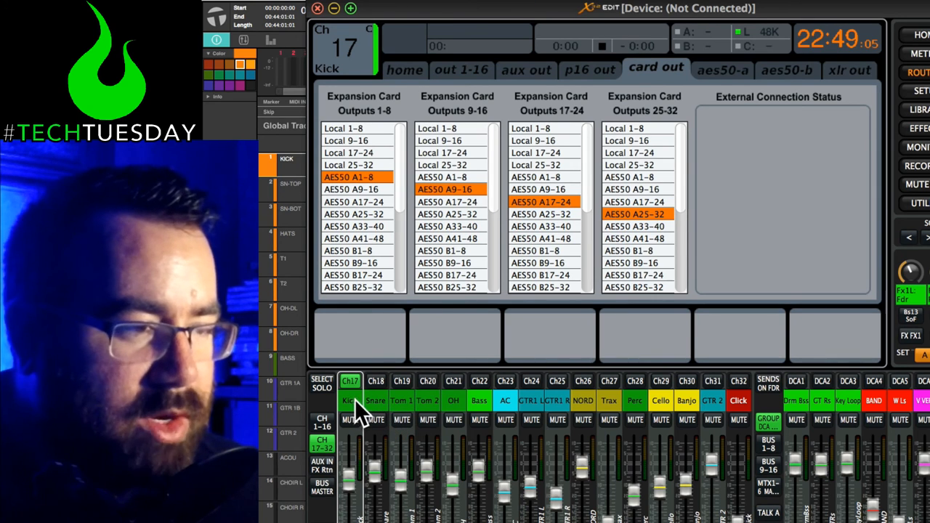
mouse_move(398, 412)
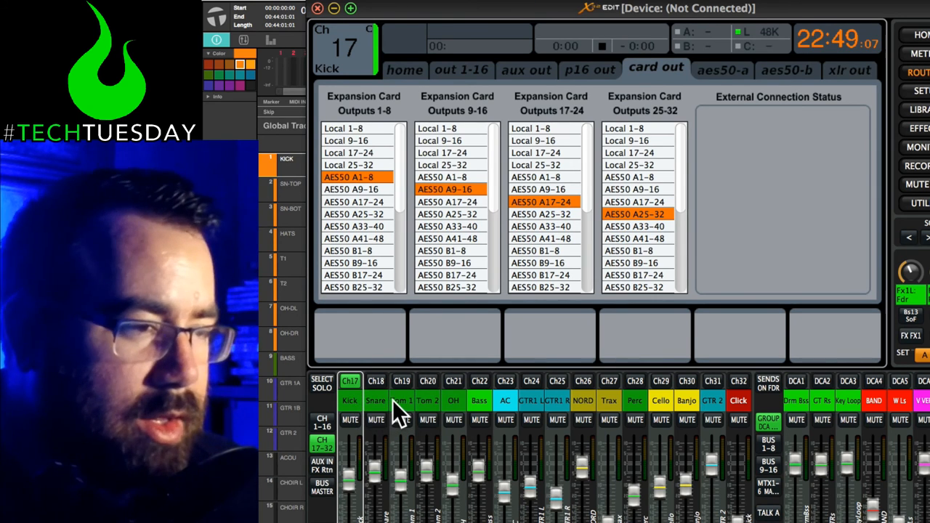